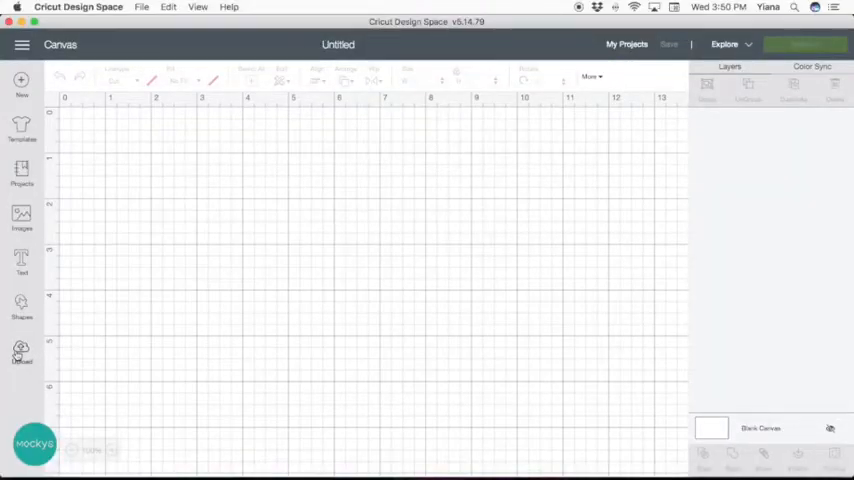
# Upload the reindeer antler topper SVG and insert it onto the canvas from recent uploads.
pyautogui.click(20, 352)
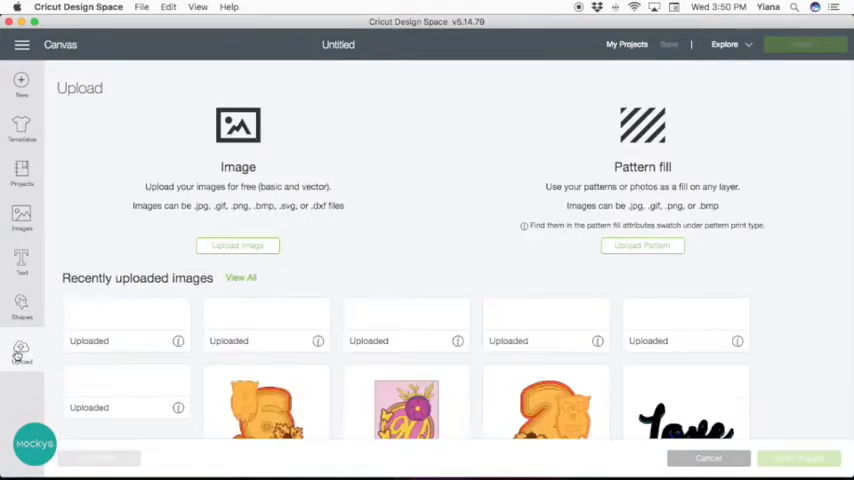
pyautogui.click(236, 244)
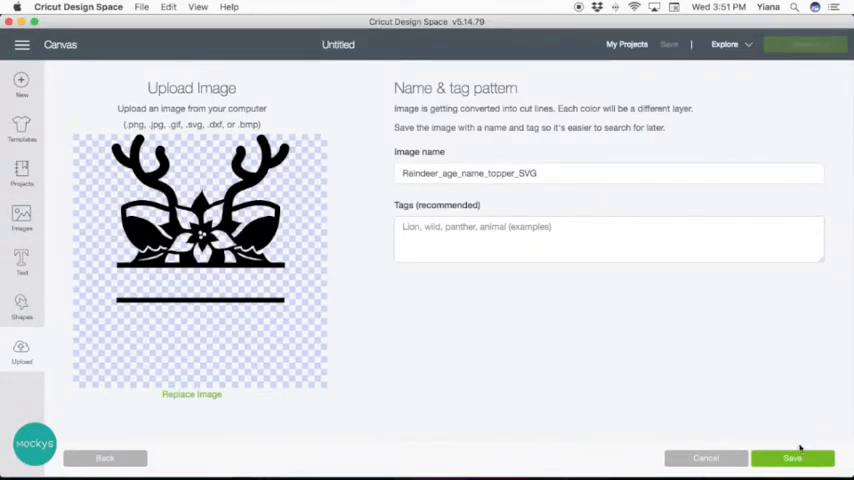
pyautogui.click(792, 458)
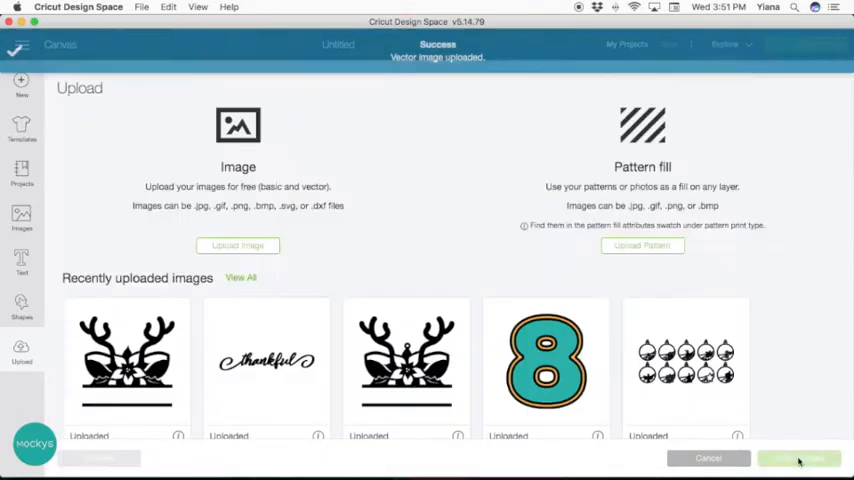
pyautogui.click(126, 362)
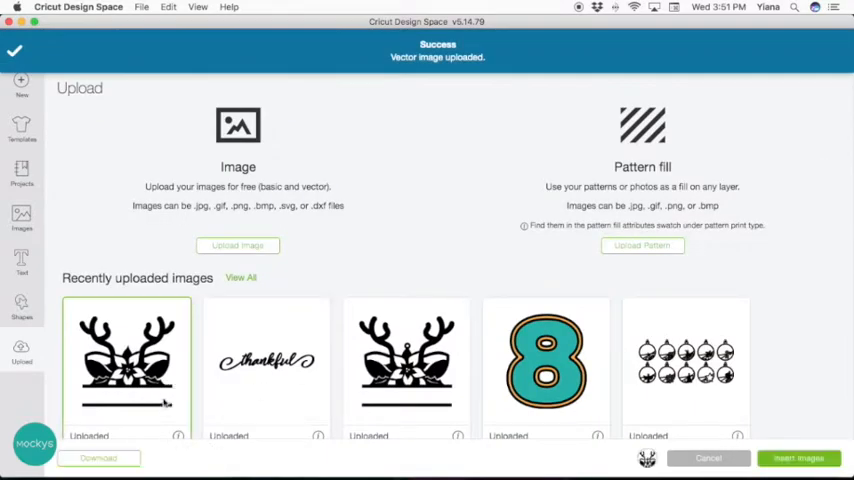
pyautogui.click(798, 458)
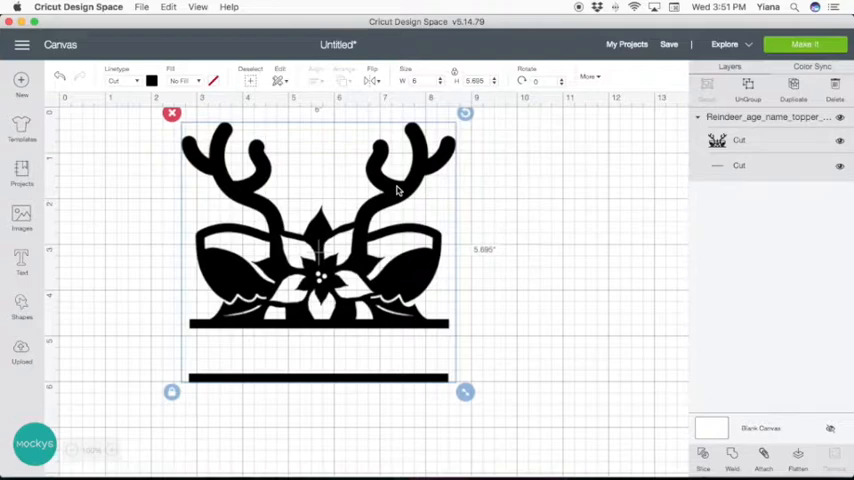
pyautogui.moveTo(320, 192)
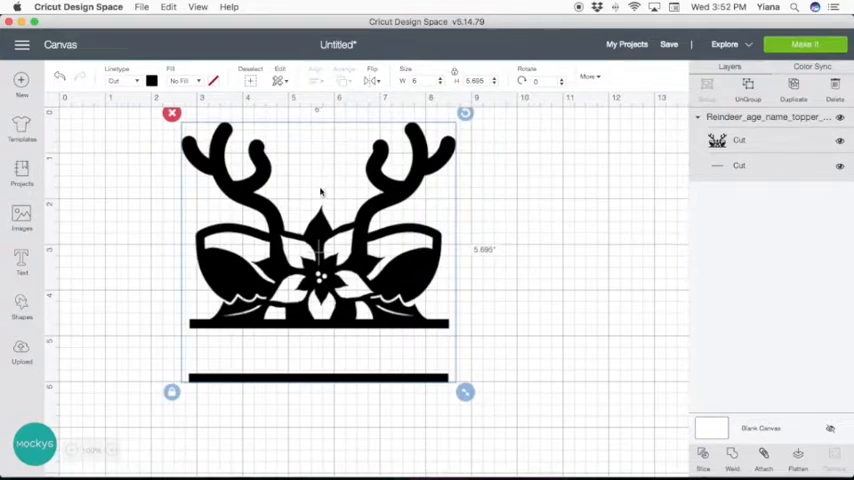
pyautogui.moveTo(320, 216)
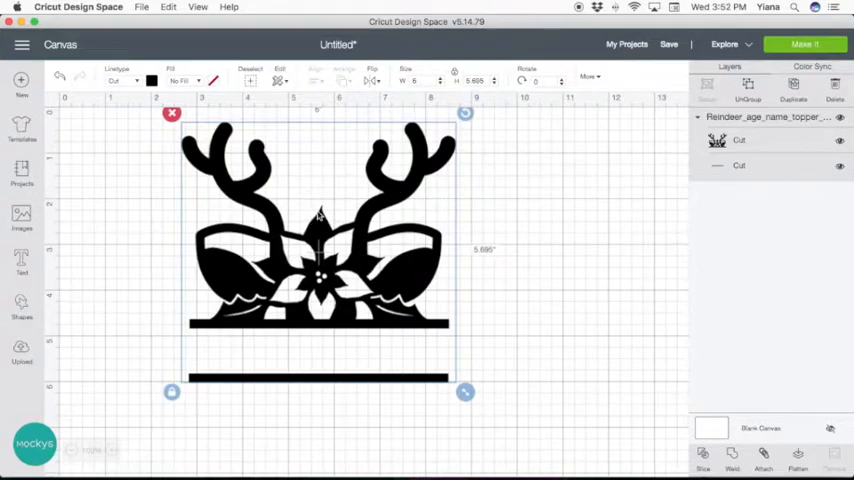
pyautogui.moveTo(372, 400)
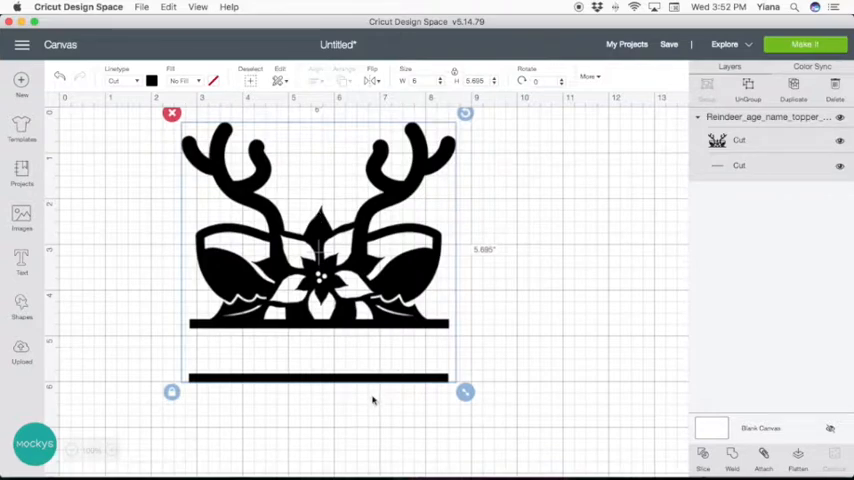
pyautogui.moveTo(312, 416)
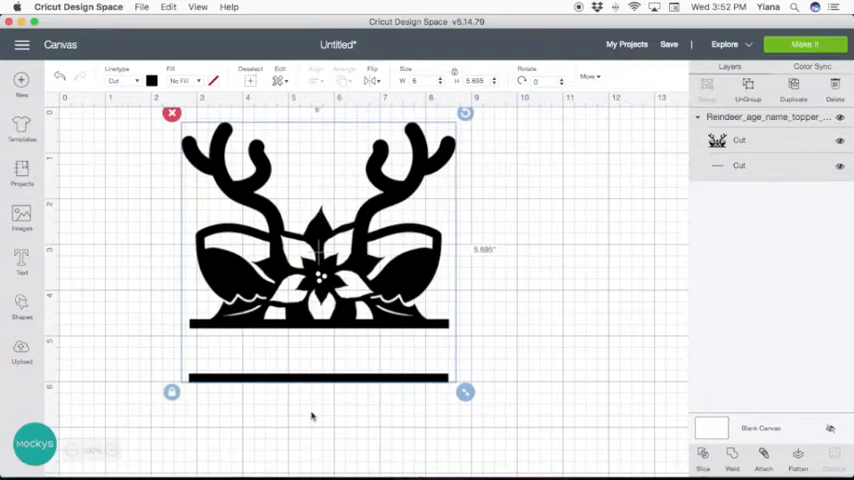
pyautogui.moveTo(384, 348)
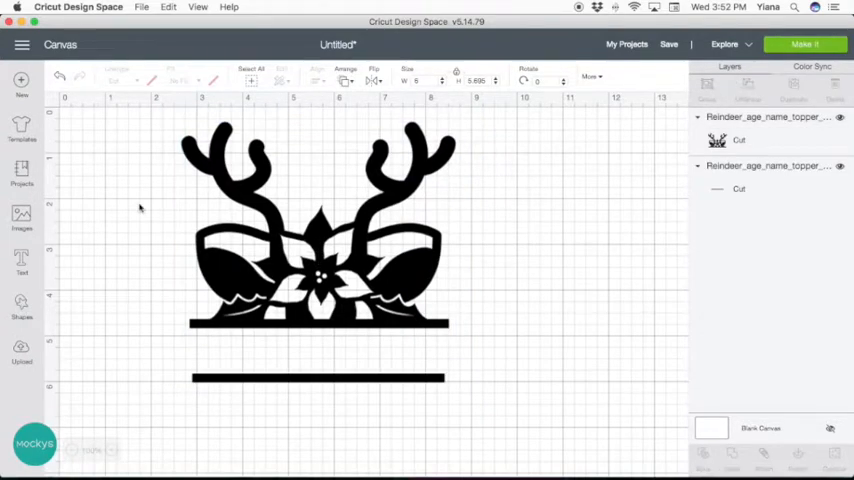
pyautogui.moveTo(778, 180)
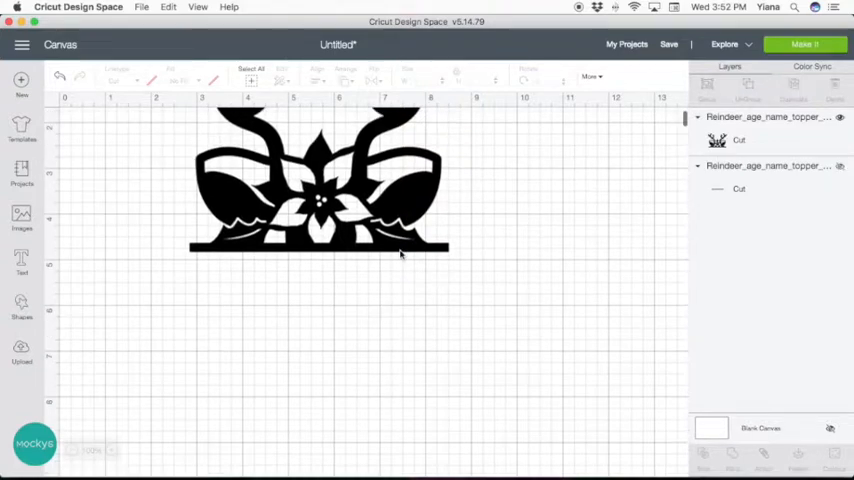
# Add a square from Shapes and resize it into a tall rectangle below the reindeer.
pyautogui.scroll(3)
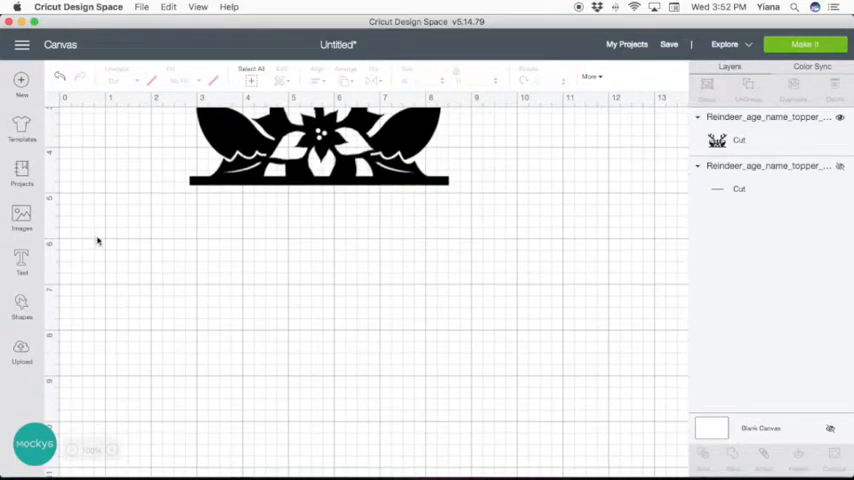
pyautogui.click(20, 308)
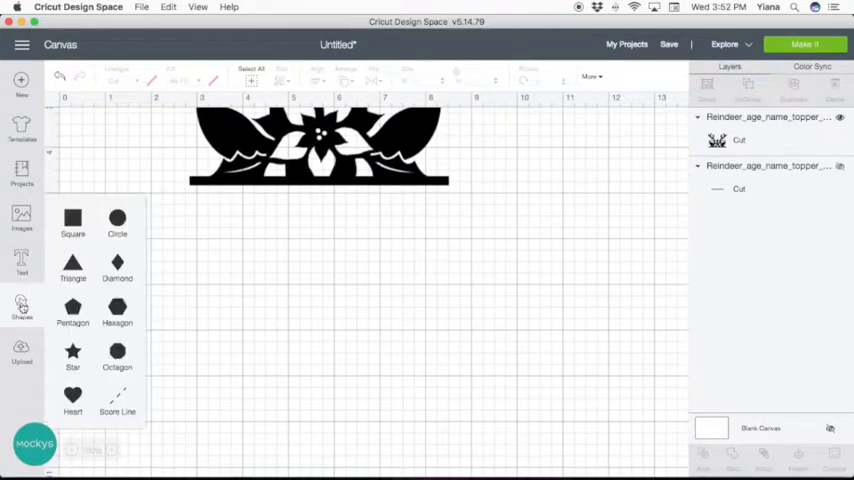
pyautogui.click(72, 220)
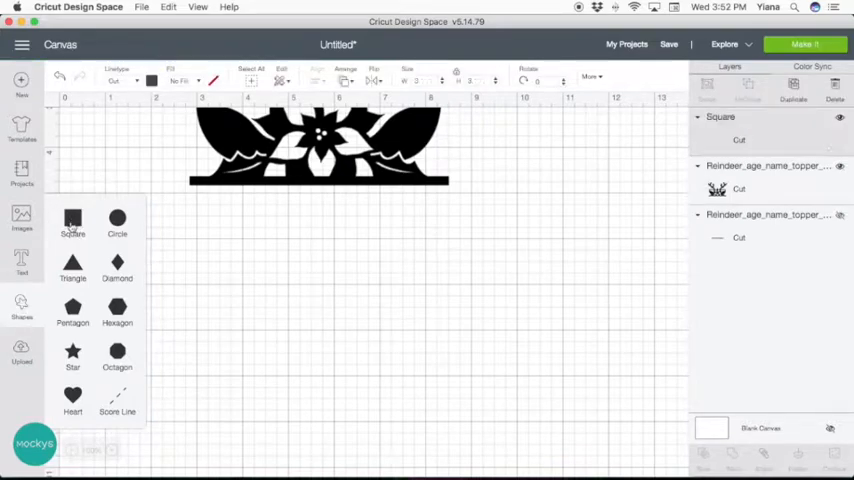
pyautogui.click(72, 220)
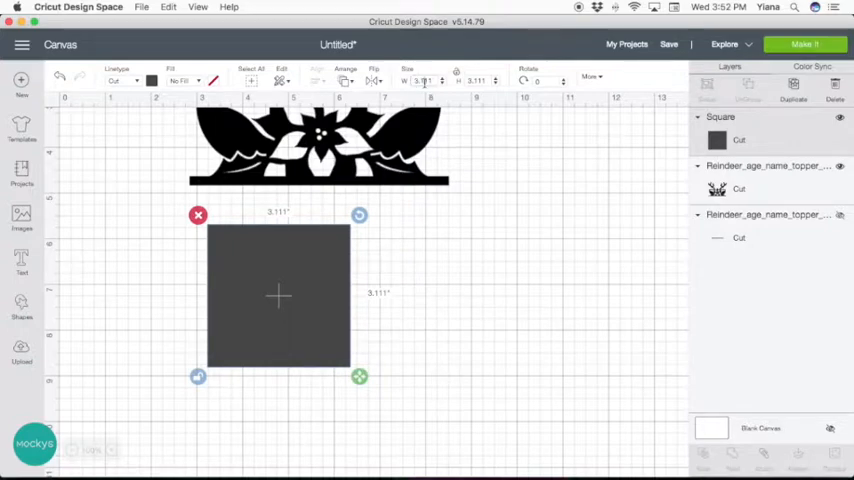
pyautogui.tripleClick(422, 80)
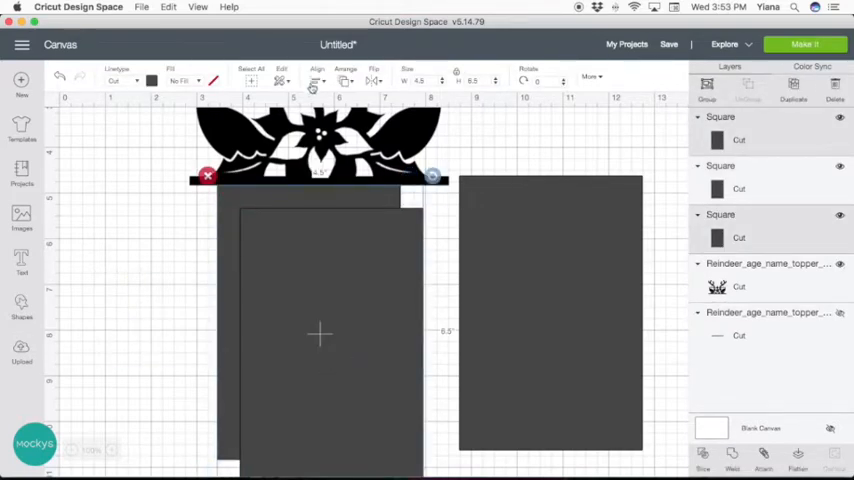
# Select the two stacked rectangles together to prepare slicing them into a frame.
pyautogui.click(318, 80)
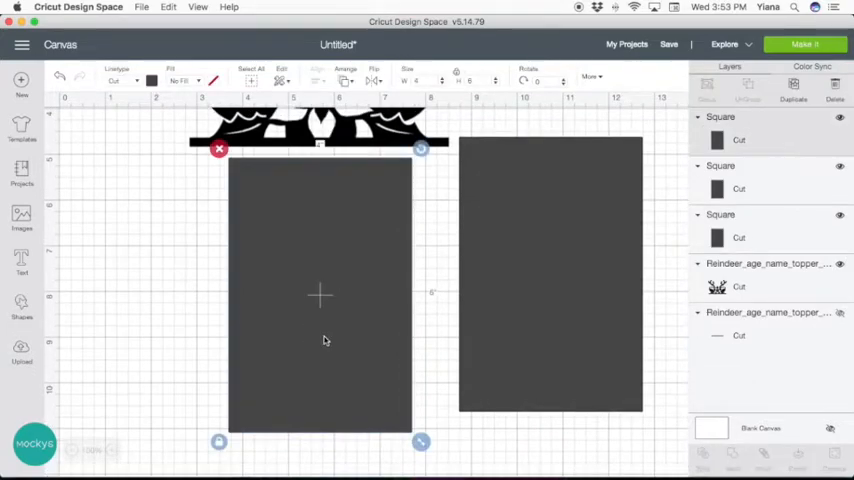
pyautogui.moveTo(336, 270)
pyautogui.write('3.5')
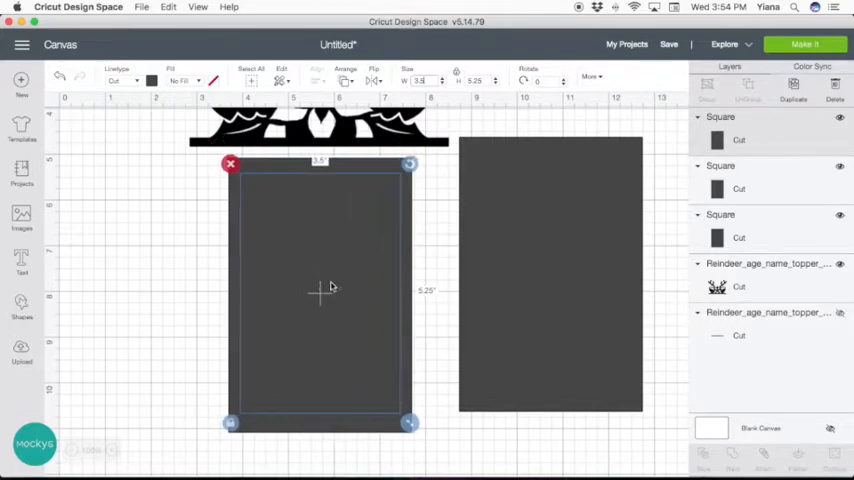
pyautogui.click(180, 202)
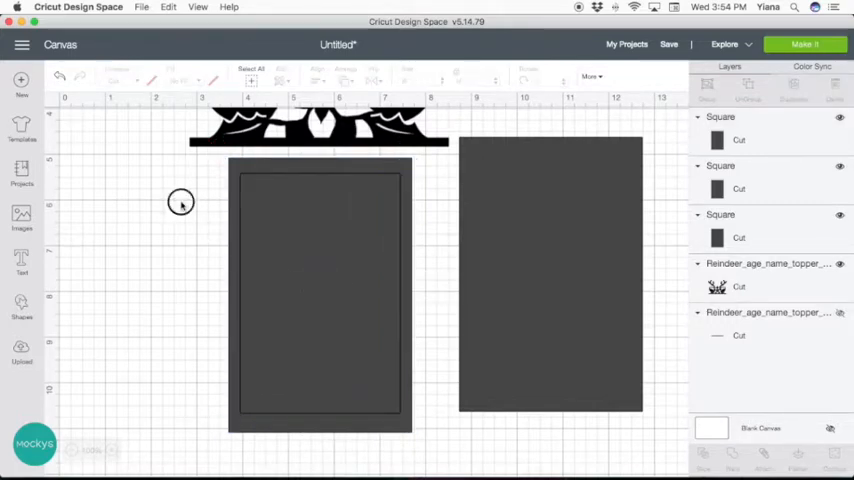
pyautogui.click(320, 292)
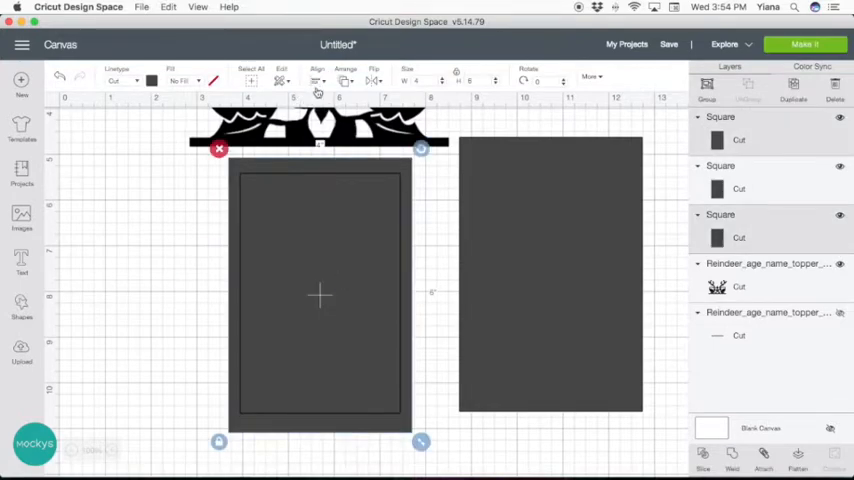
pyautogui.moveTo(372, 228)
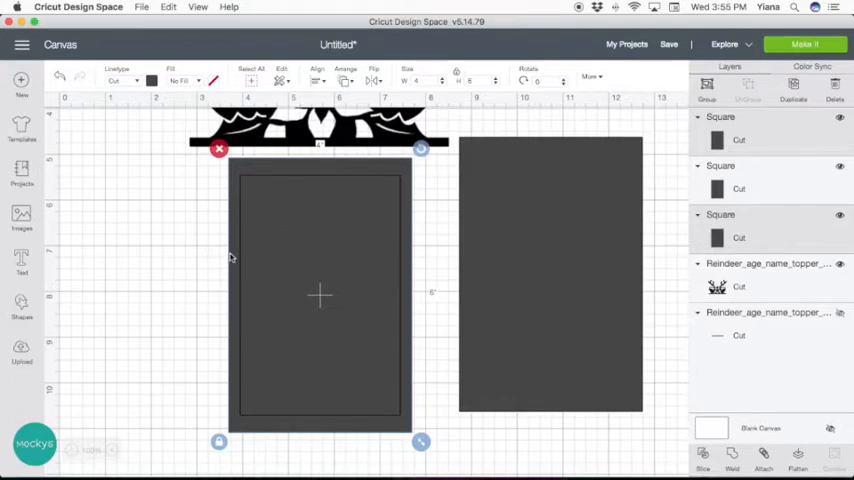
pyautogui.moveTo(228, 288)
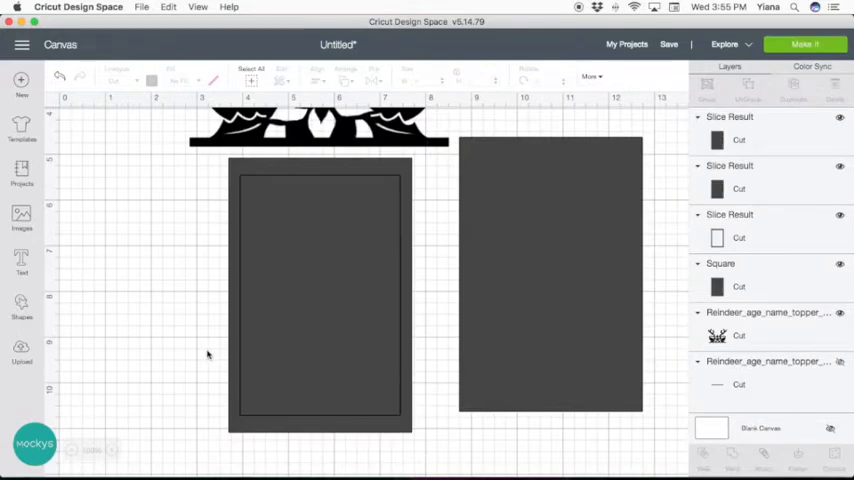
pyautogui.moveTo(306, 284)
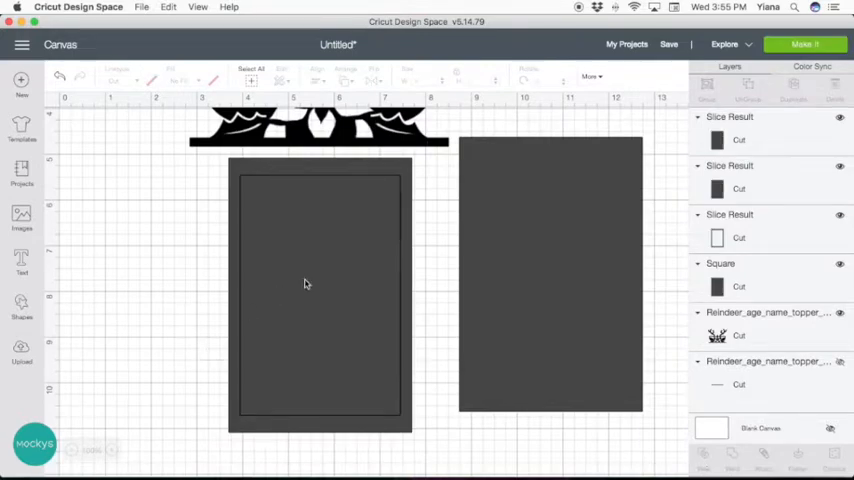
# Delete the sliced-out centre pieces and fill the spare rectangle yellow.
pyautogui.click(320, 290)
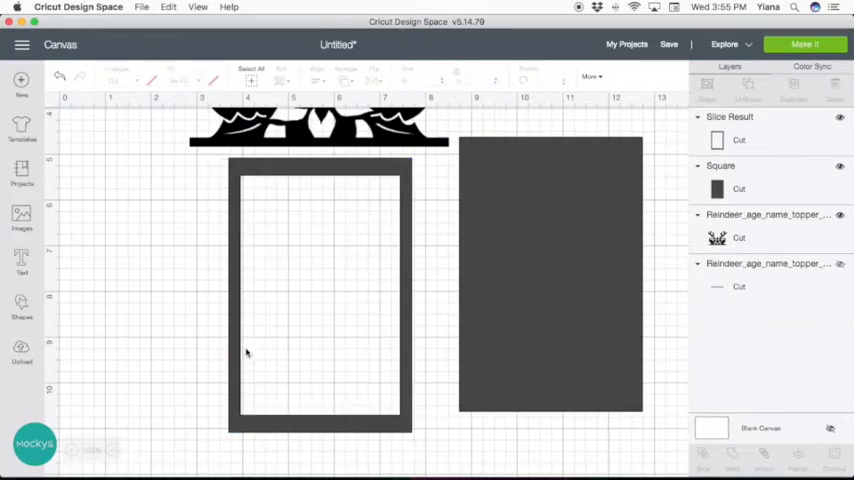
pyautogui.click(550, 276)
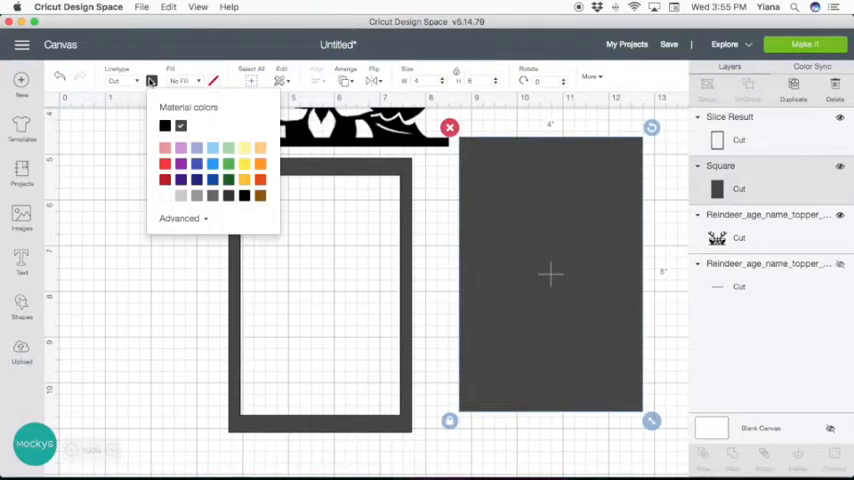
pyautogui.click(244, 180)
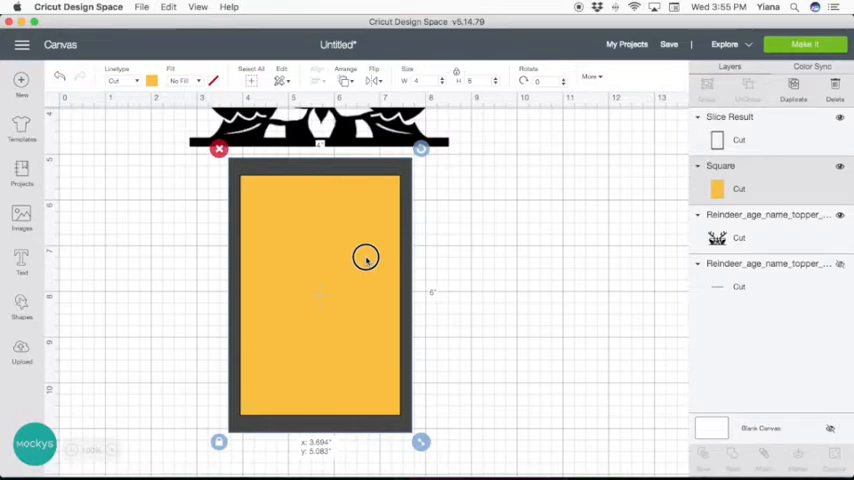
pyautogui.moveTo(364, 258)
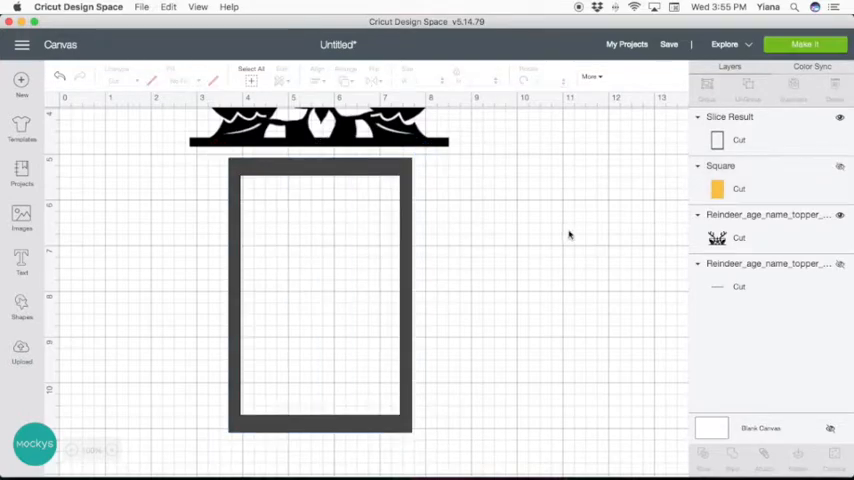
pyautogui.moveTo(432, 164)
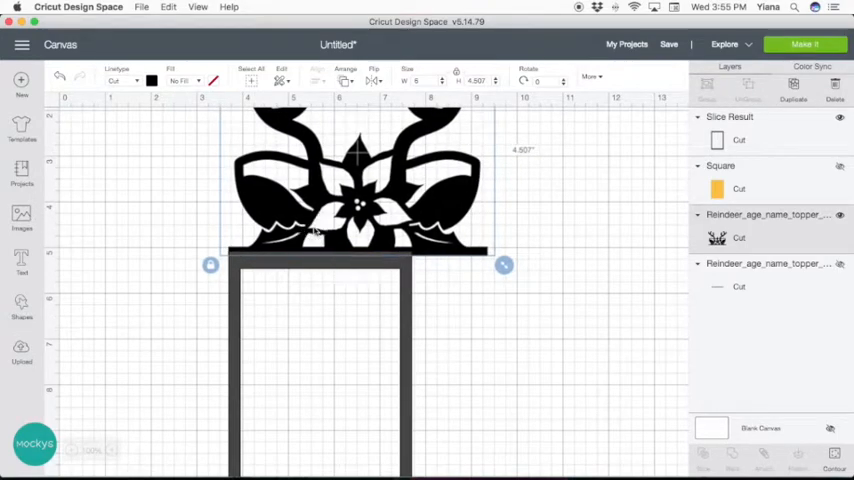
# Resize the reindeer to span the frame top, set it in place and select it with the frame.
pyautogui.moveTo(504, 264); pyautogui.dragTo(450, 252)
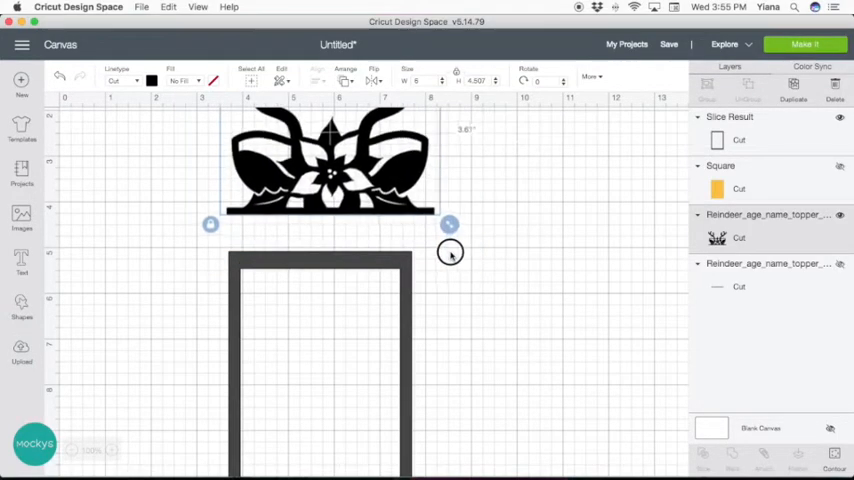
pyautogui.moveTo(450, 252); pyautogui.dragTo(378, 250)
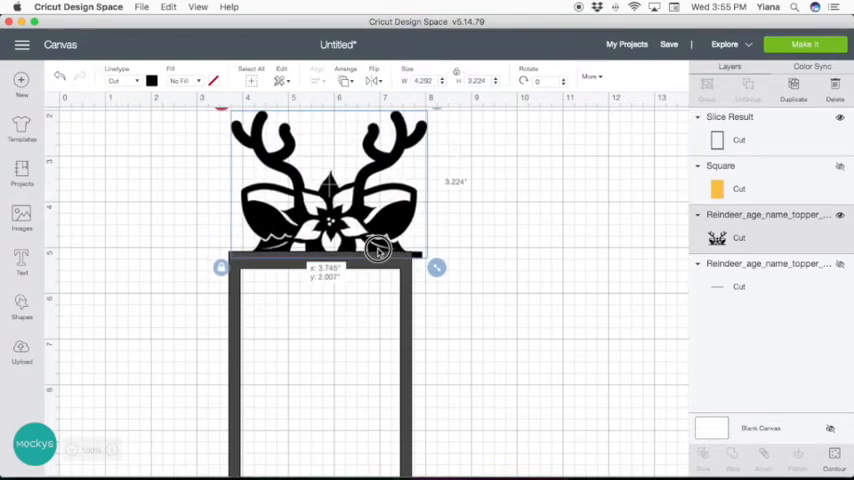
pyautogui.moveTo(378, 248); pyautogui.dragTo(368, 244)
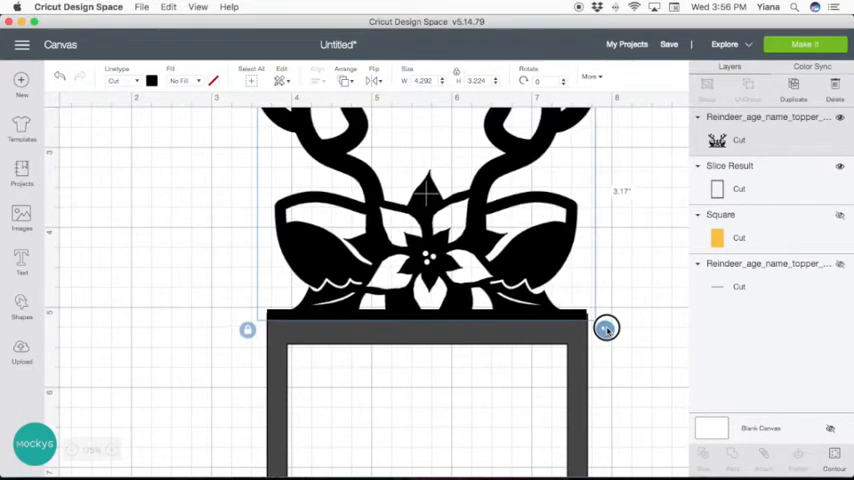
pyautogui.moveTo(608, 328); pyautogui.dragTo(606, 332)
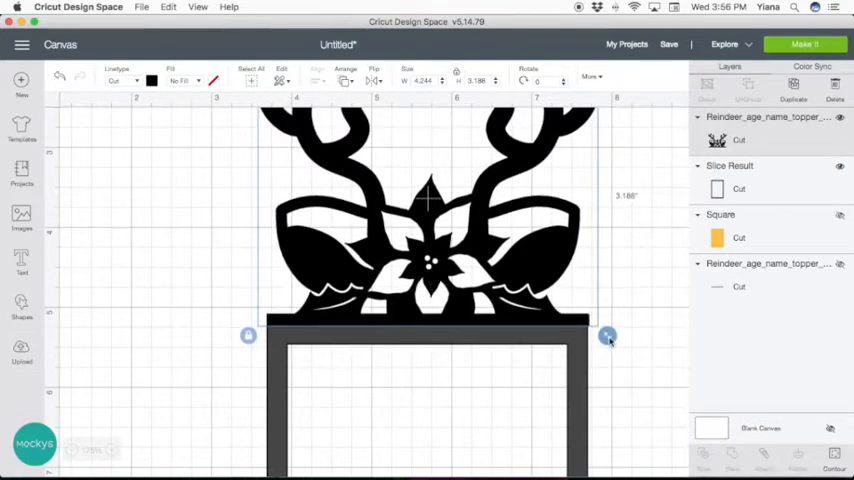
pyautogui.moveTo(608, 336); pyautogui.dragTo(608, 336)
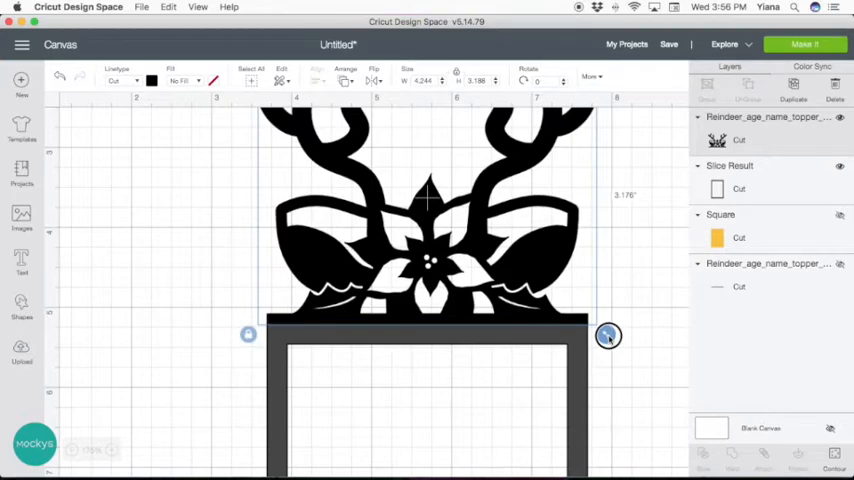
pyautogui.click(208, 292)
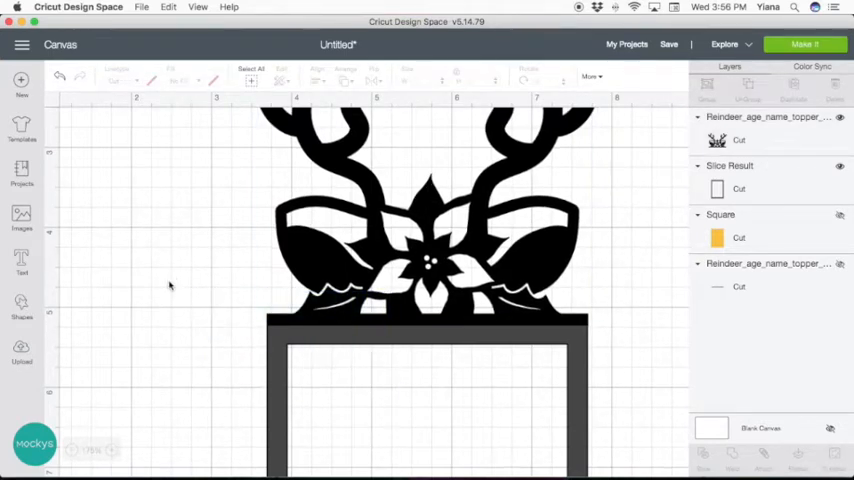
pyautogui.moveTo(276, 348)
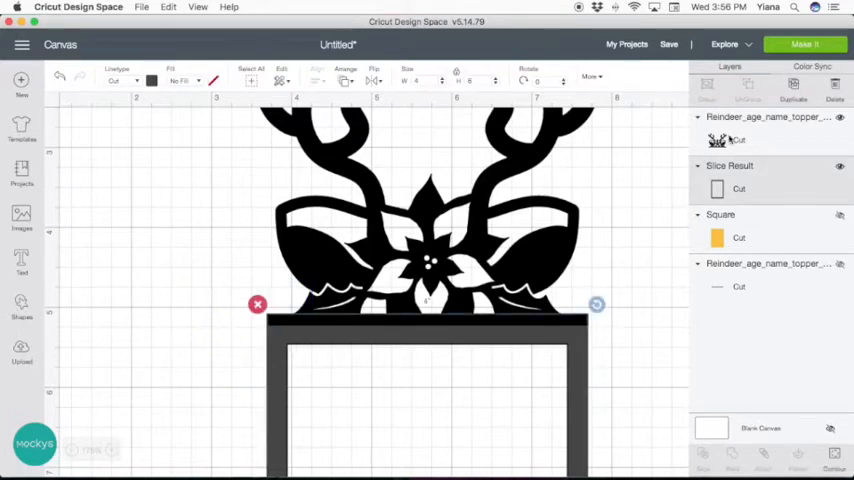
pyautogui.moveTo(428, 304); pyautogui.dragTo(468, 344)
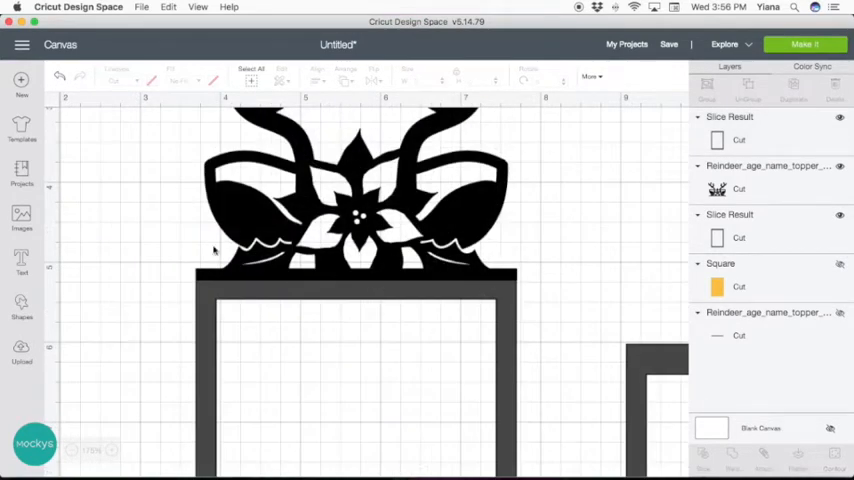
pyautogui.moveTo(220, 288)
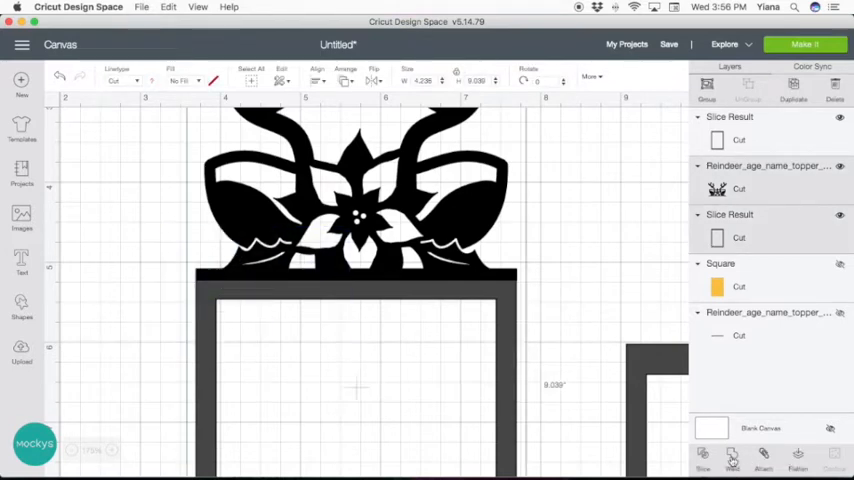
# Weld the reindeer topper and the hollow frame into one shape.
pyautogui.click(732, 458)
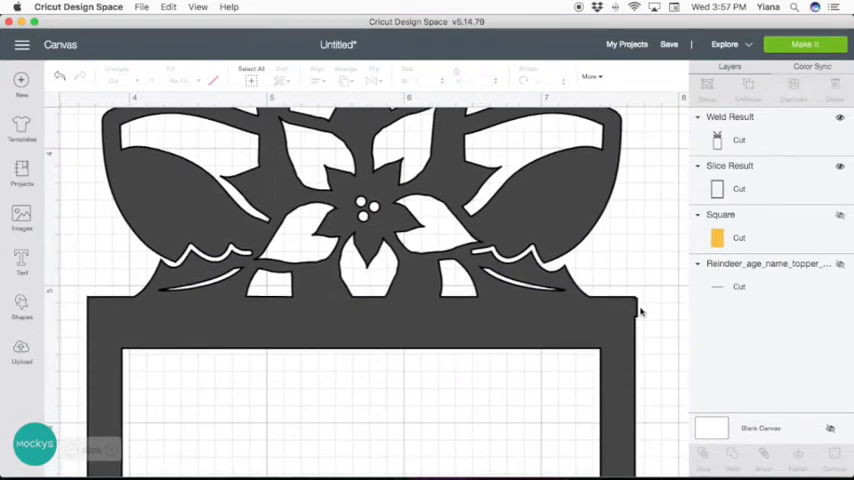
pyautogui.moveTo(204, 30)
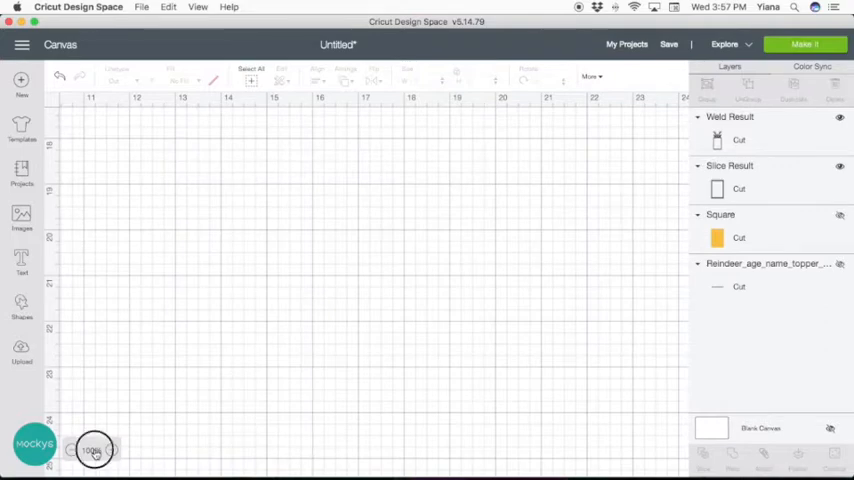
pyautogui.click(74, 450)
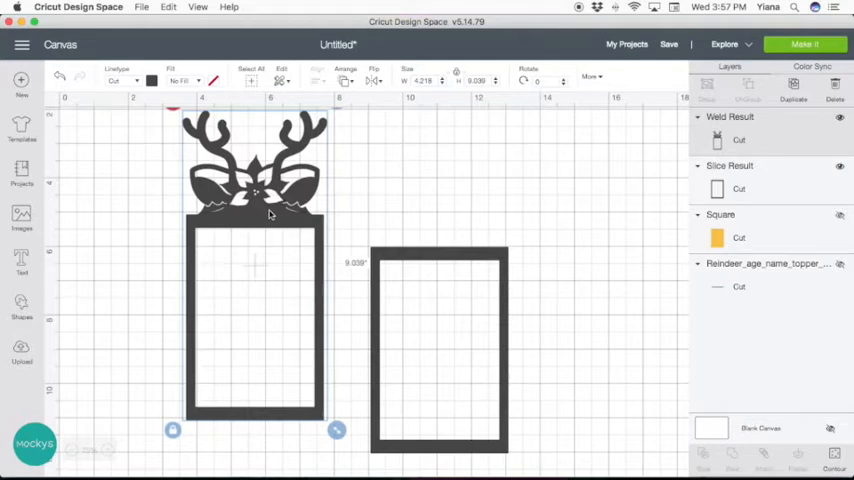
pyautogui.moveTo(192, 220)
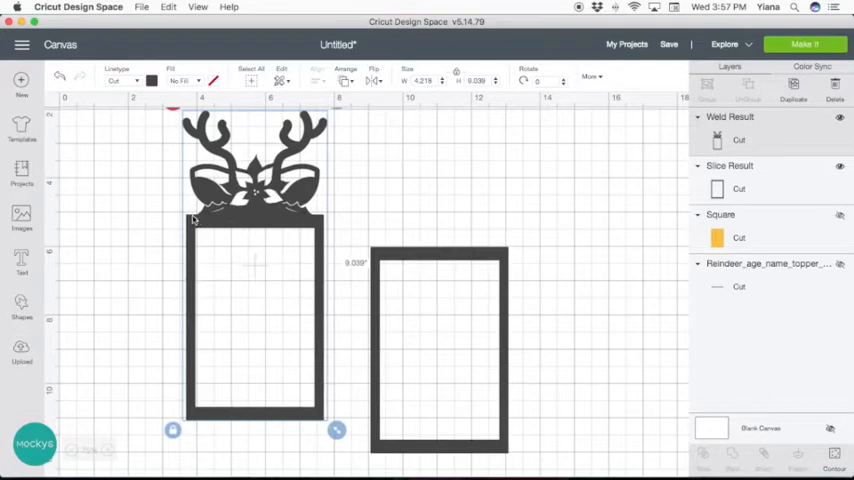
pyautogui.moveTo(248, 420)
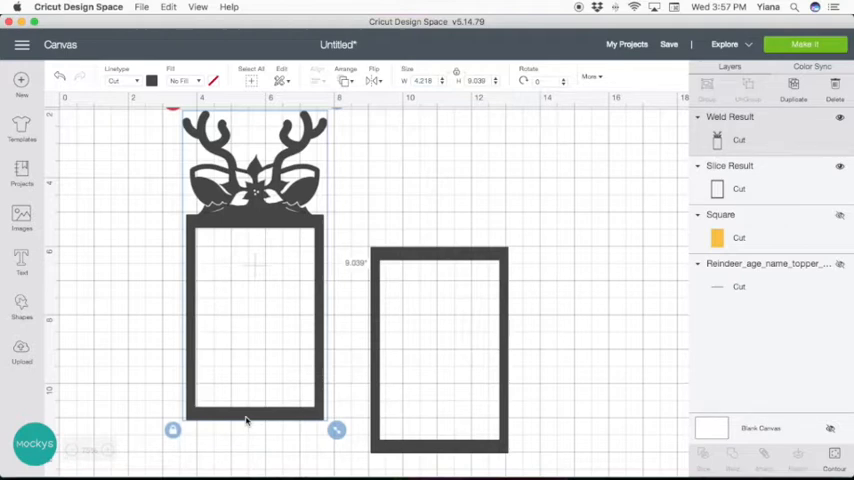
pyautogui.moveTo(212, 404)
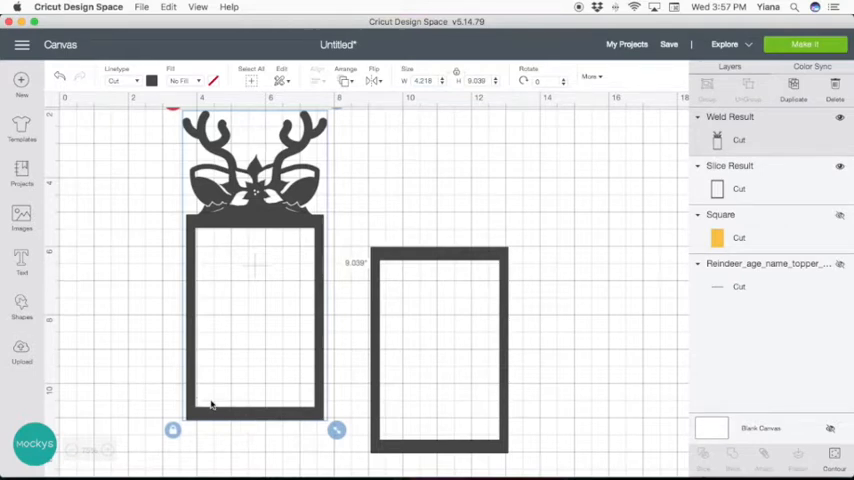
pyautogui.moveTo(258, 404)
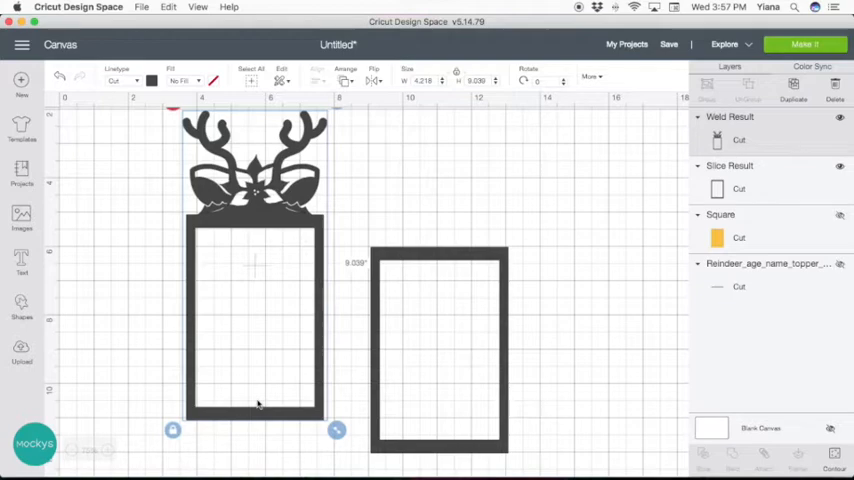
pyautogui.moveTo(290, 390)
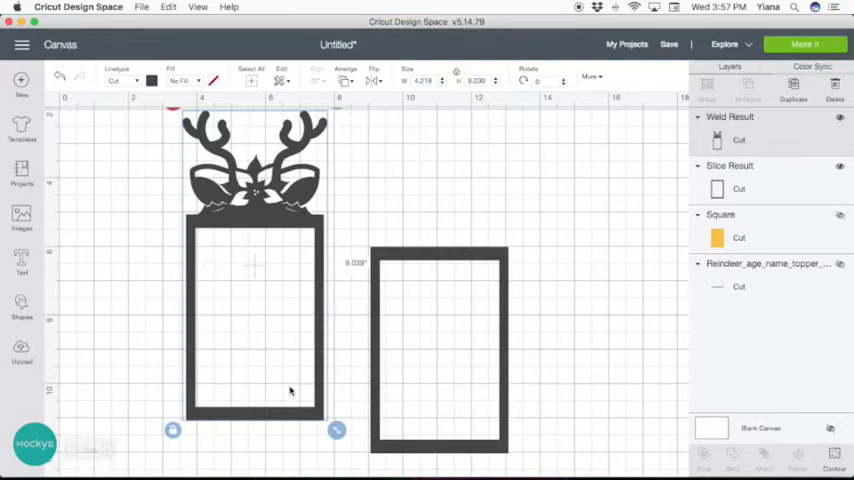
pyautogui.moveTo(218, 372)
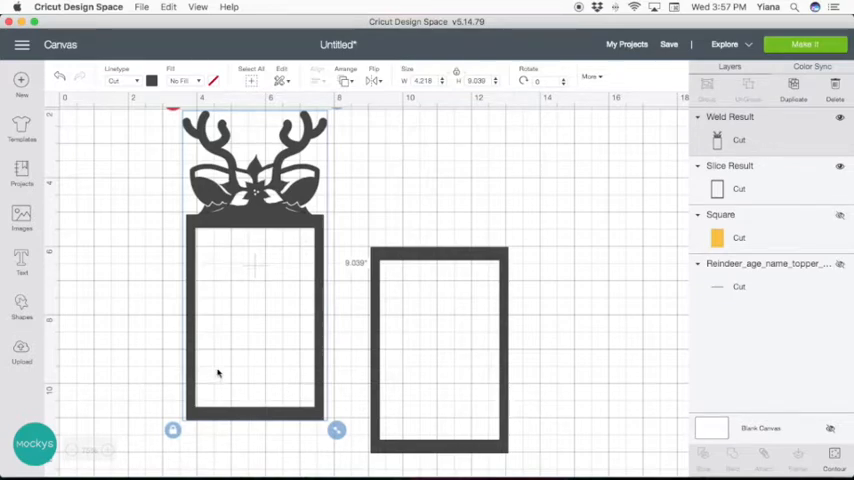
pyautogui.moveTo(140, 368)
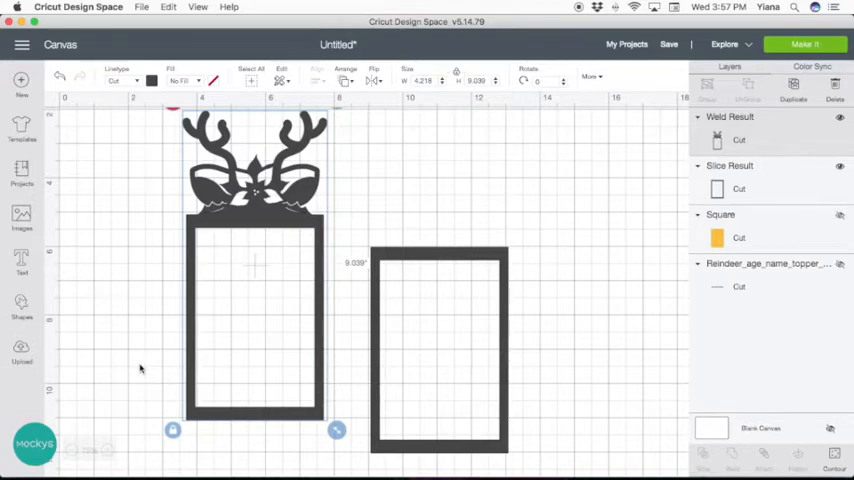
pyautogui.moveTo(270, 148)
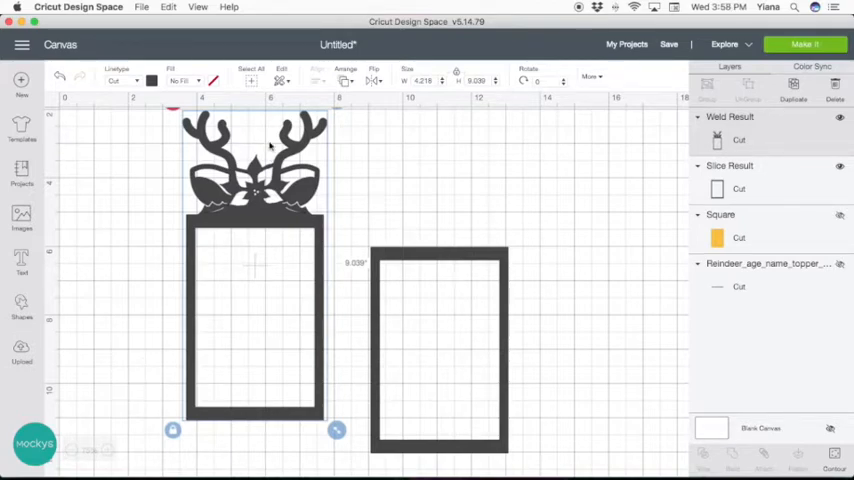
pyautogui.moveTo(90, 290)
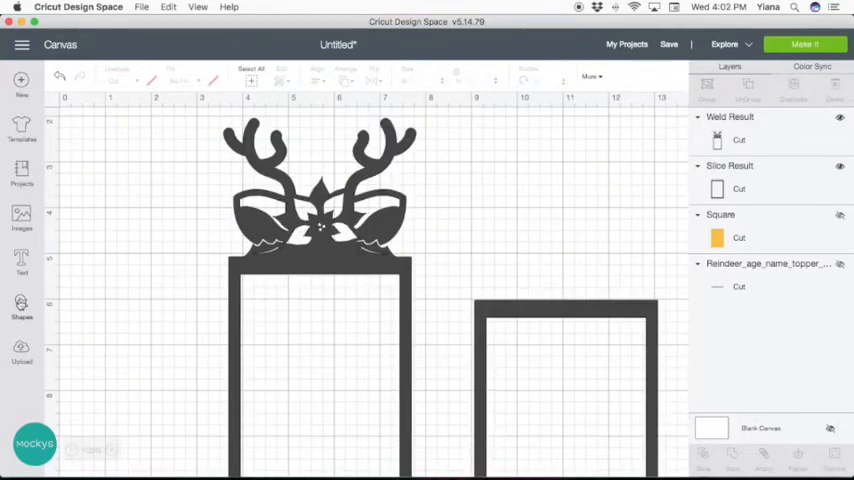
# Add a circle, shrink it and place it on the reindeer's head between the antlers.
pyautogui.click(20, 310)
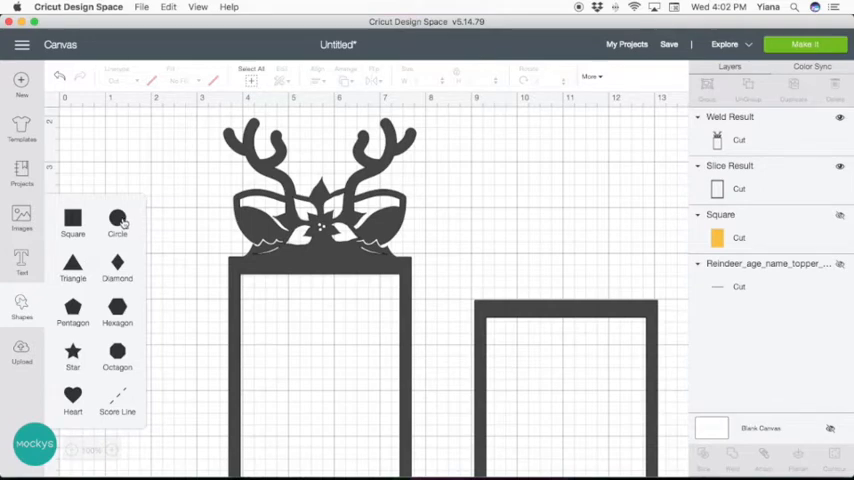
pyautogui.click(118, 220)
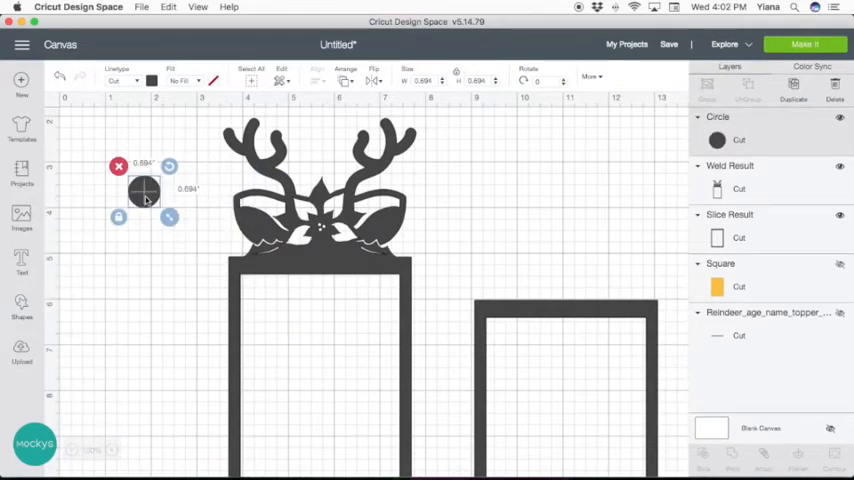
pyautogui.moveTo(144, 190); pyautogui.dragTo(320, 180)
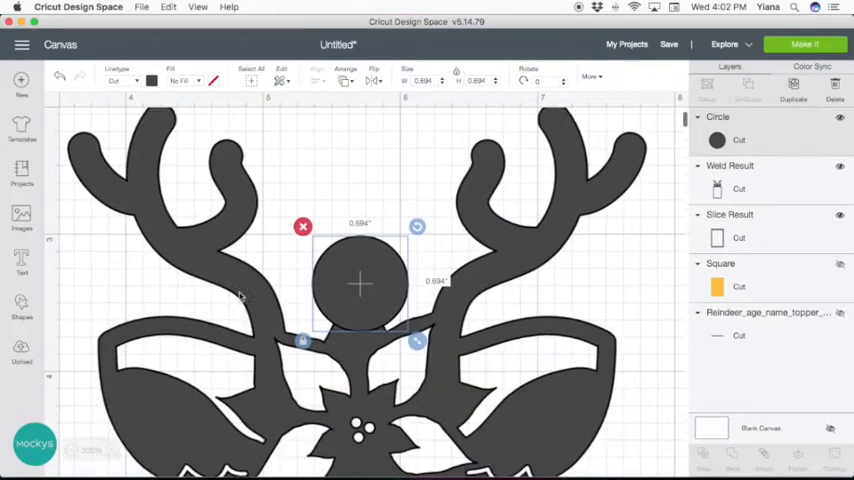
pyautogui.moveTo(358, 284); pyautogui.dragTo(356, 230)
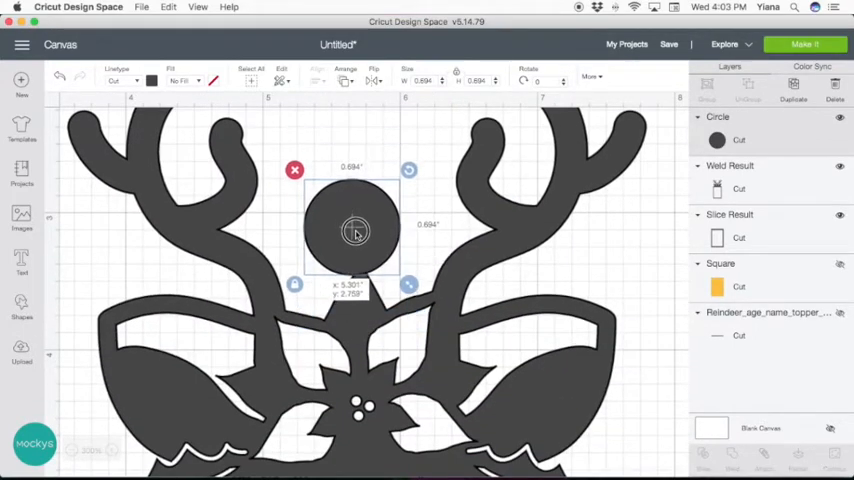
pyautogui.moveTo(356, 230); pyautogui.dragTo(358, 248)
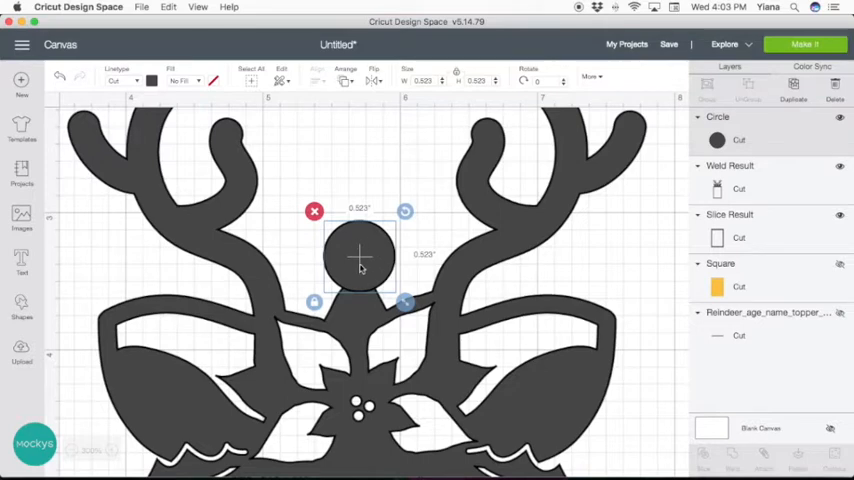
pyautogui.moveTo(496, 272)
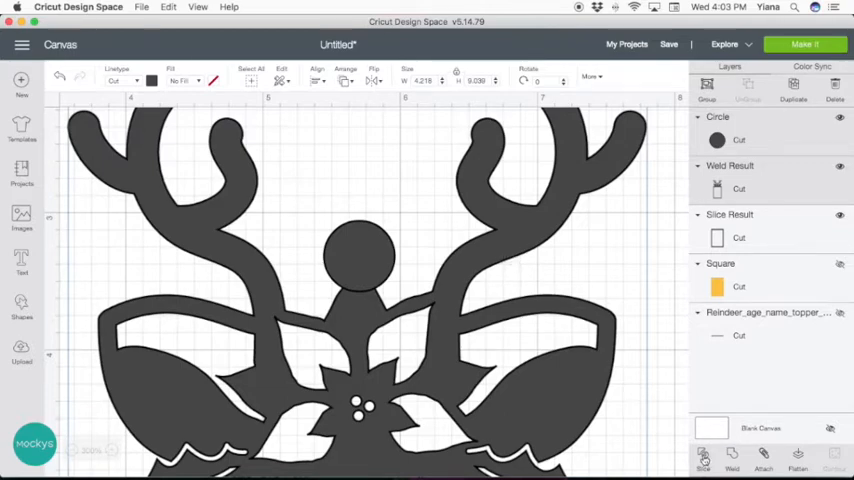
# Delete the leftover slice piece and weld the circle parts into one solid hanger.
pyautogui.click(704, 456)
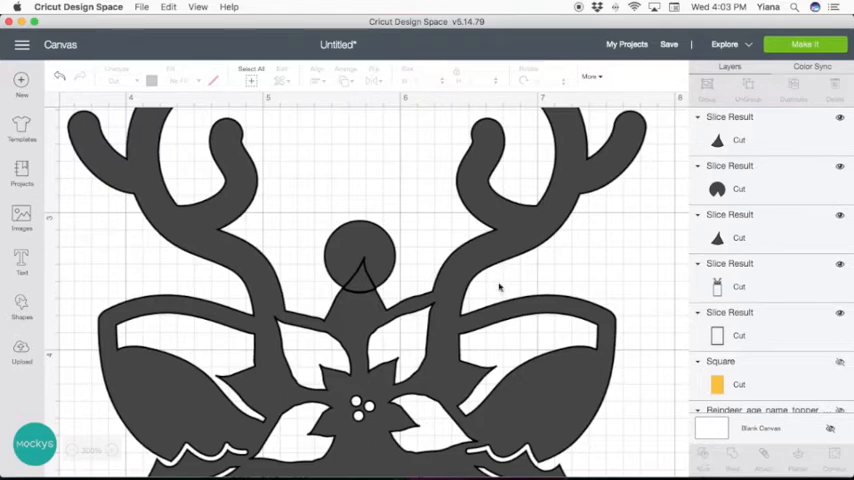
pyautogui.moveTo(364, 290)
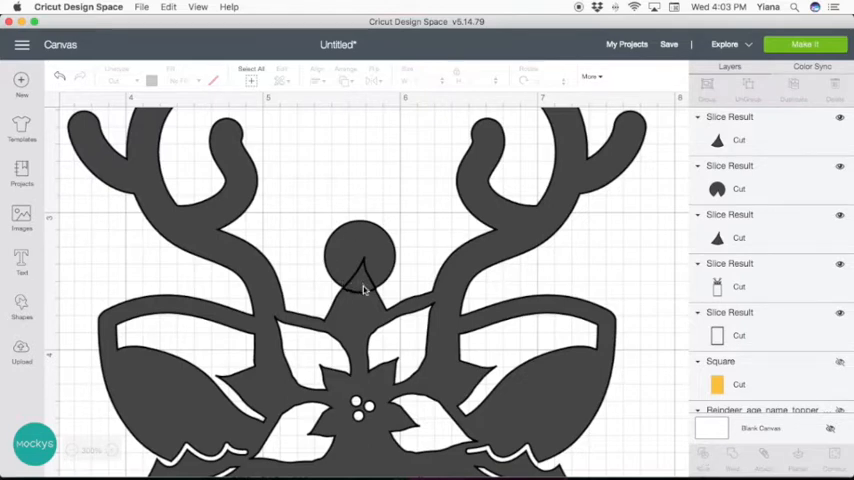
pyautogui.moveTo(350, 276)
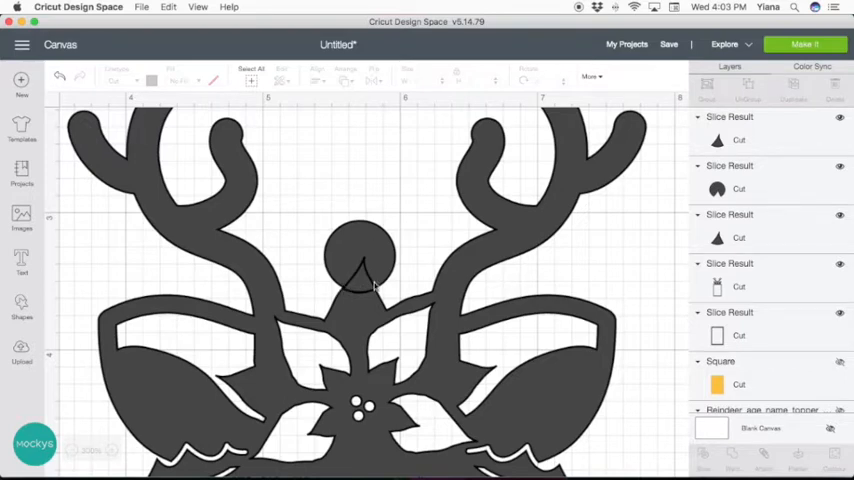
pyautogui.moveTo(348, 256)
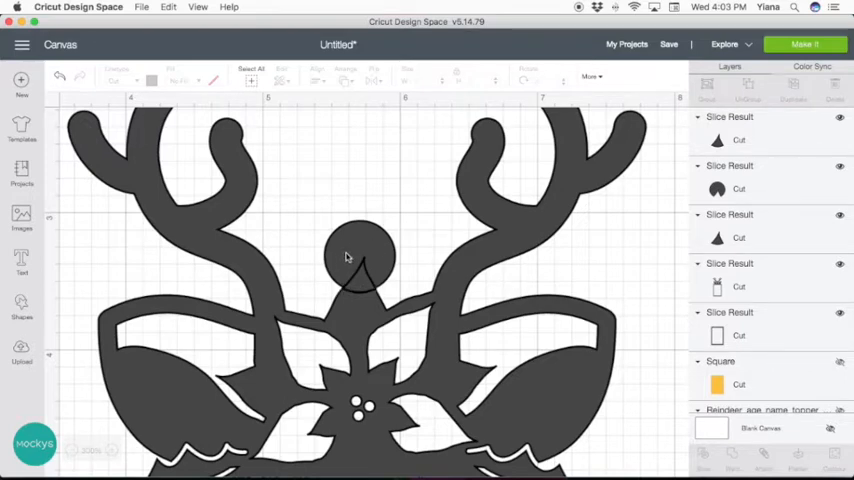
pyautogui.moveTo(344, 260)
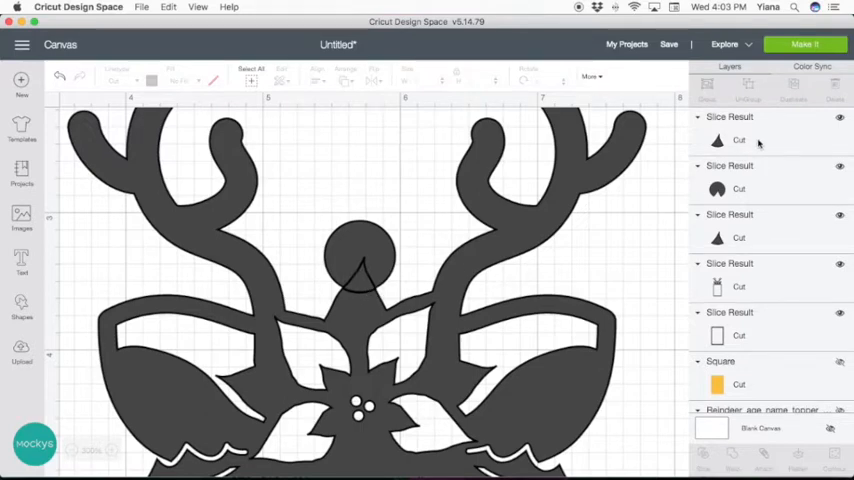
pyautogui.click(784, 140)
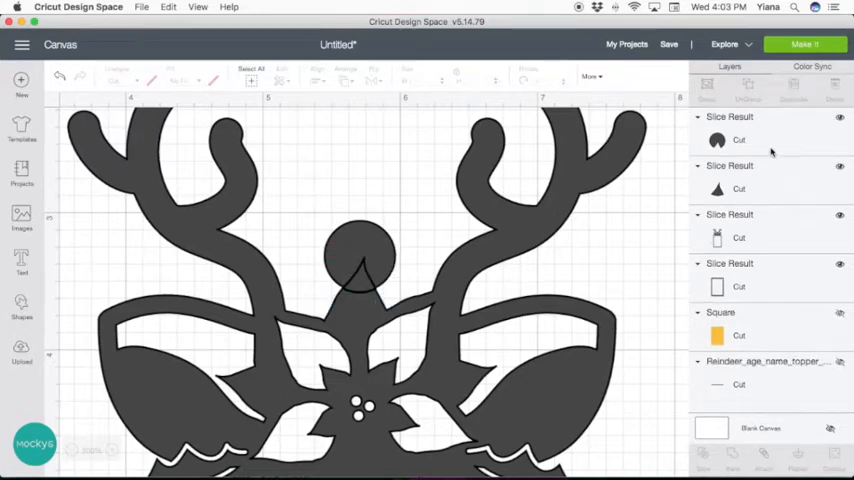
pyautogui.click(358, 258)
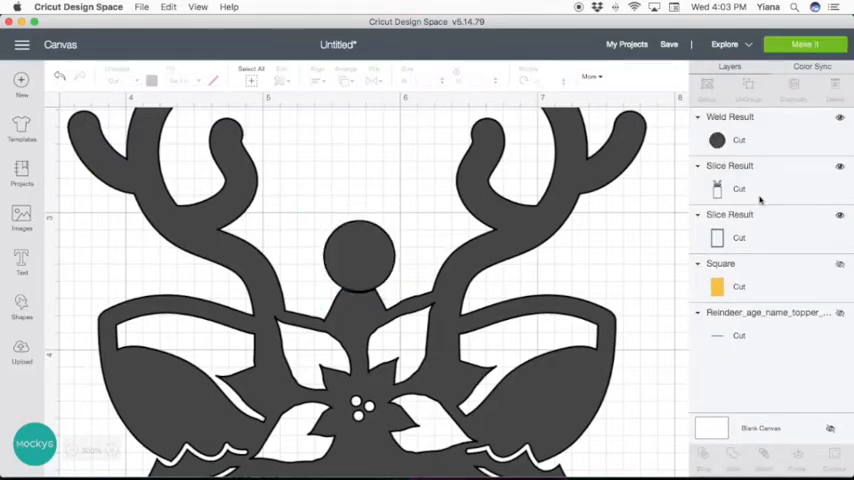
pyautogui.click(840, 120)
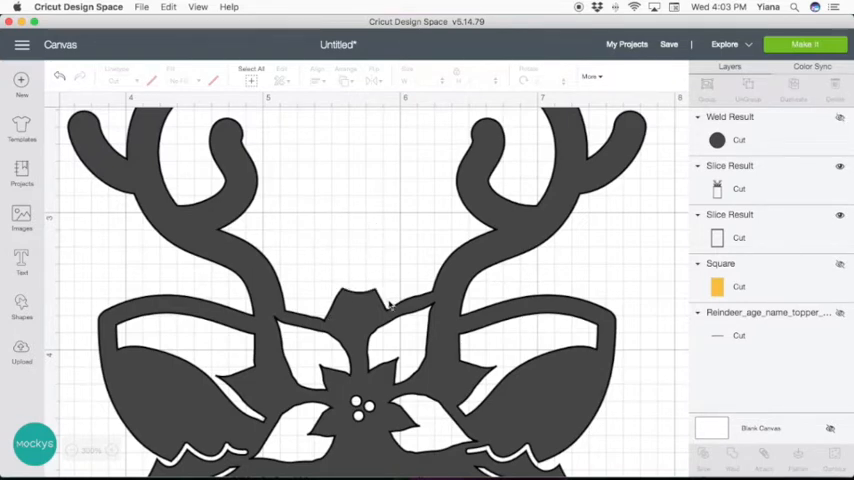
pyautogui.moveTo(810, 144)
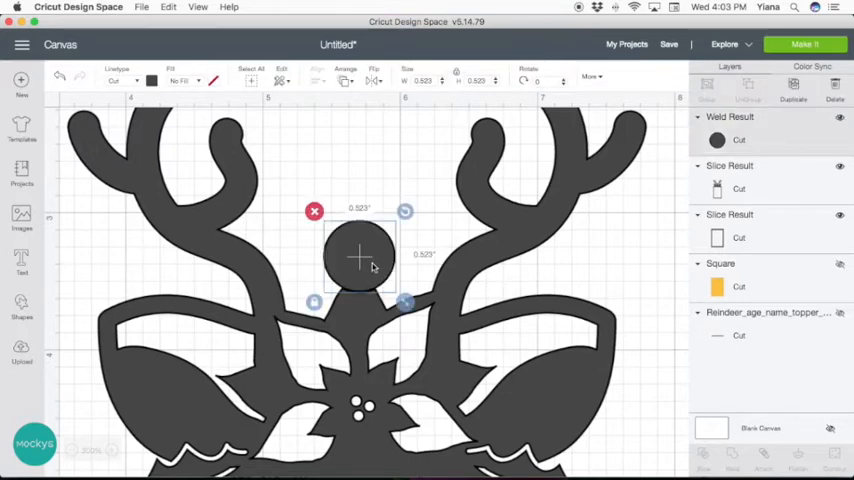
pyautogui.moveTo(798, 84)
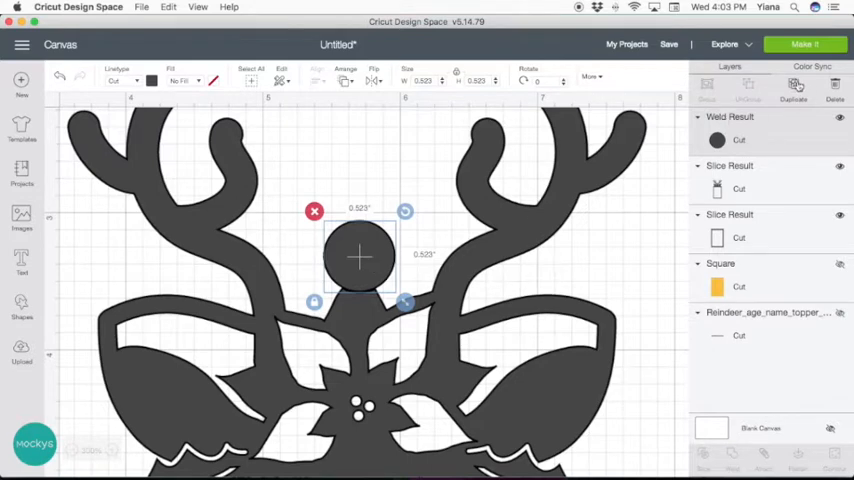
# Slice a smaller centred copy out of the hanger circle and delete the inner disc, leaving a ring.
pyautogui.moveTo(360, 258); pyautogui.dragTo(436, 344)
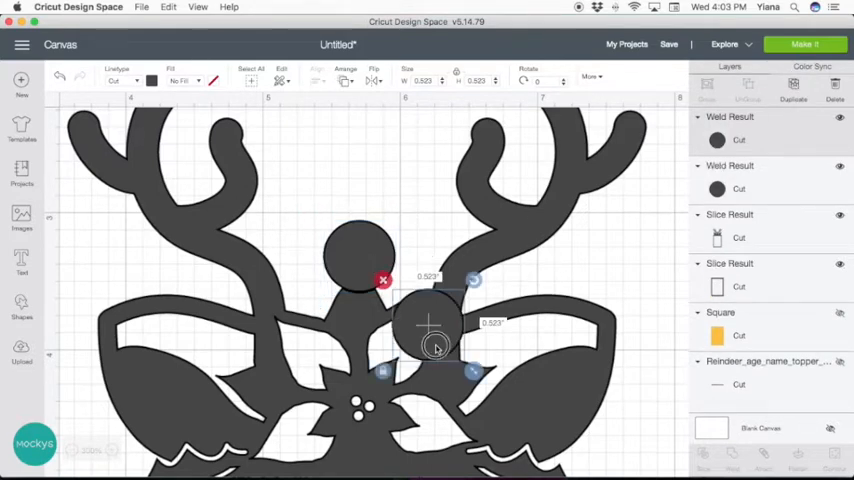
pyautogui.moveTo(436, 344); pyautogui.dragTo(364, 276)
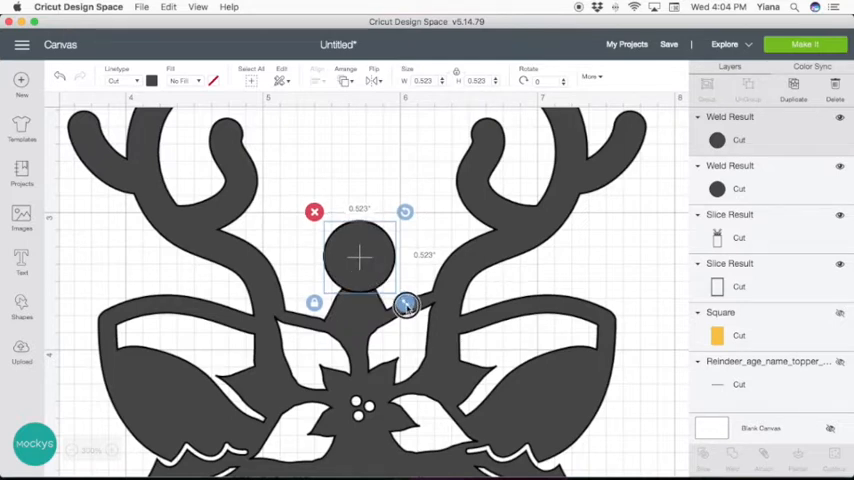
pyautogui.moveTo(404, 304); pyautogui.dragTo(380, 278)
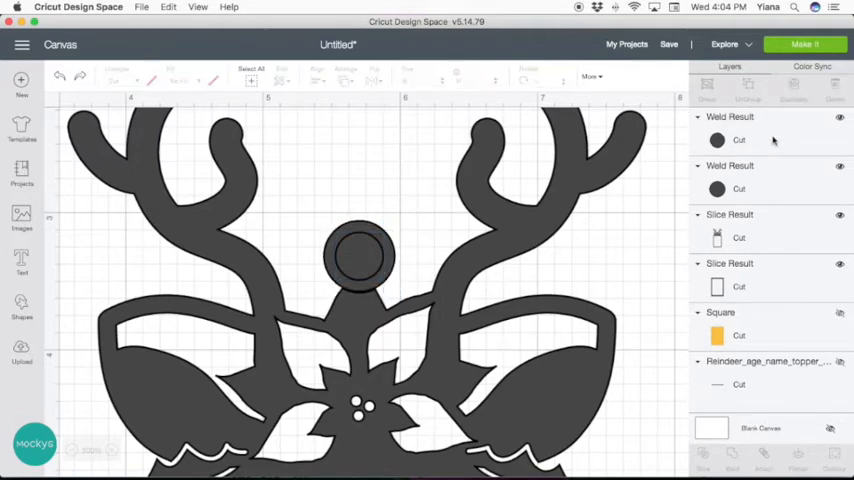
pyautogui.click(358, 256)
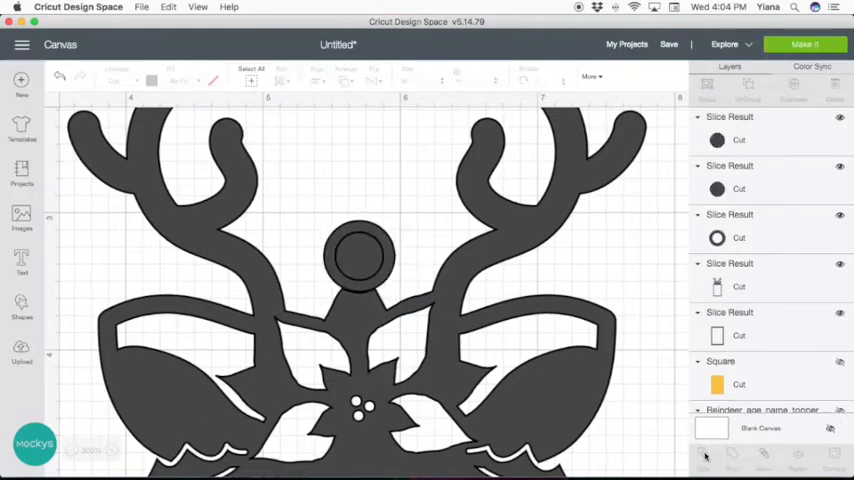
pyautogui.click(360, 256)
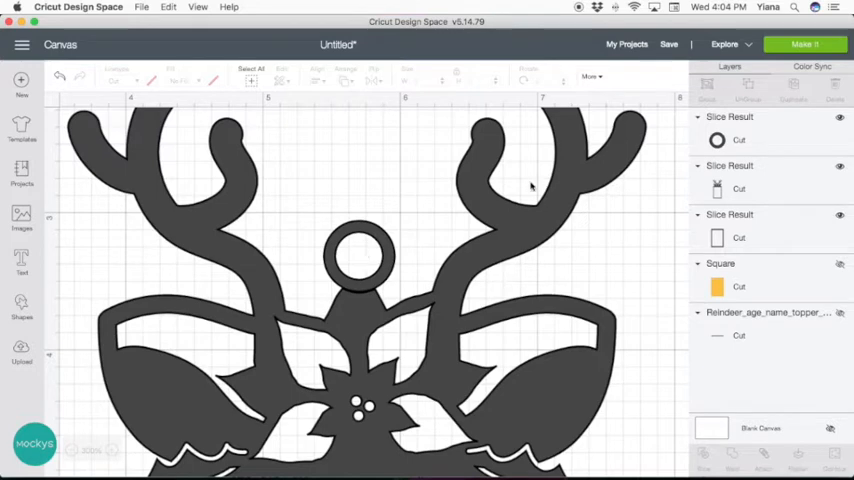
pyautogui.click(360, 258)
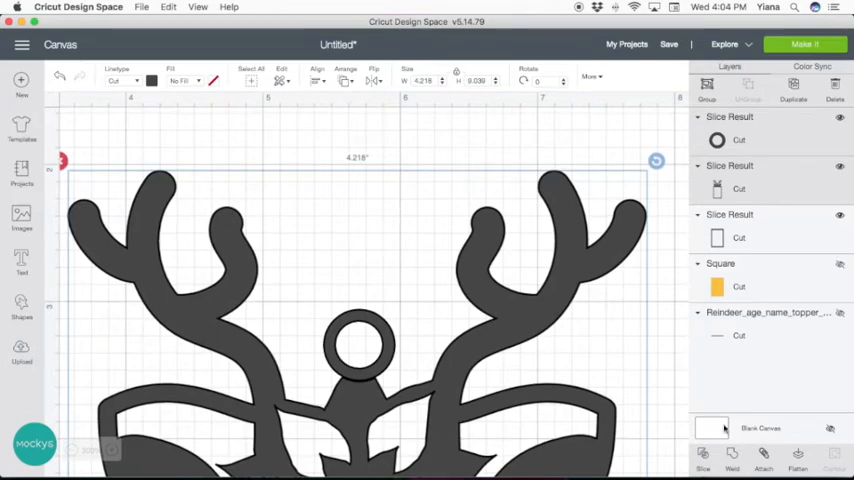
# Weld the ring hanger onto the reindeer topper and zoom out to view both frames.
pyautogui.click(732, 456)
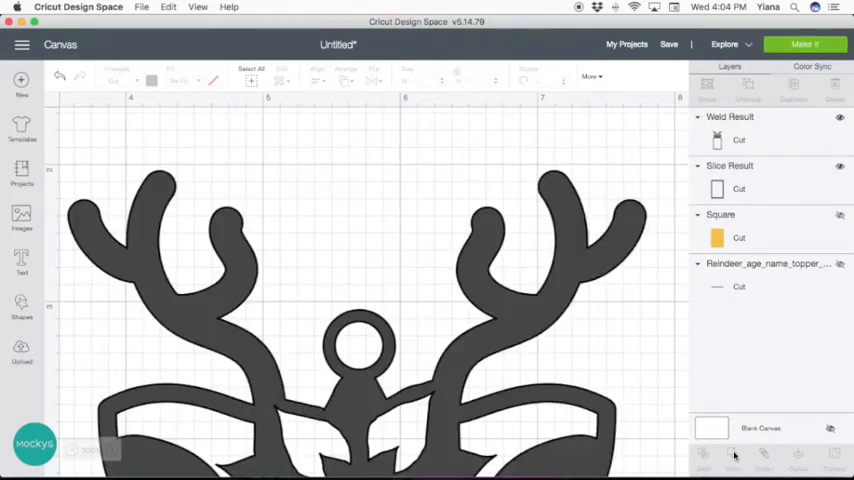
pyautogui.moveTo(356, 388)
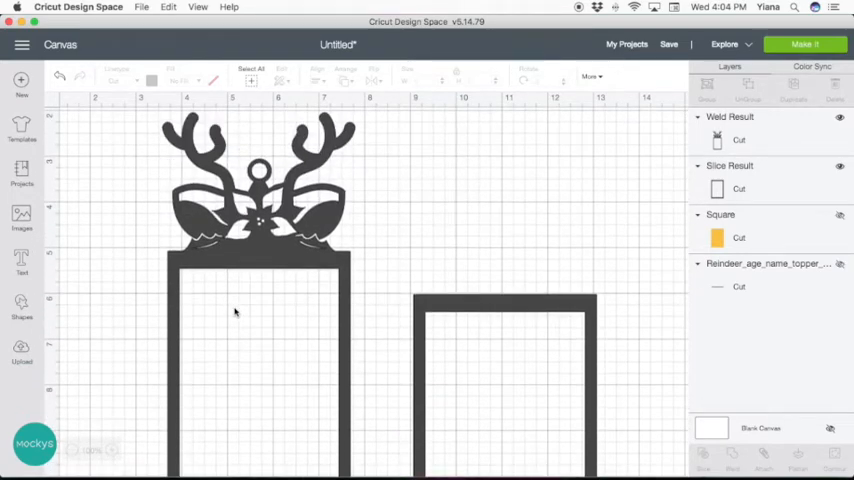
pyautogui.scroll(-3)
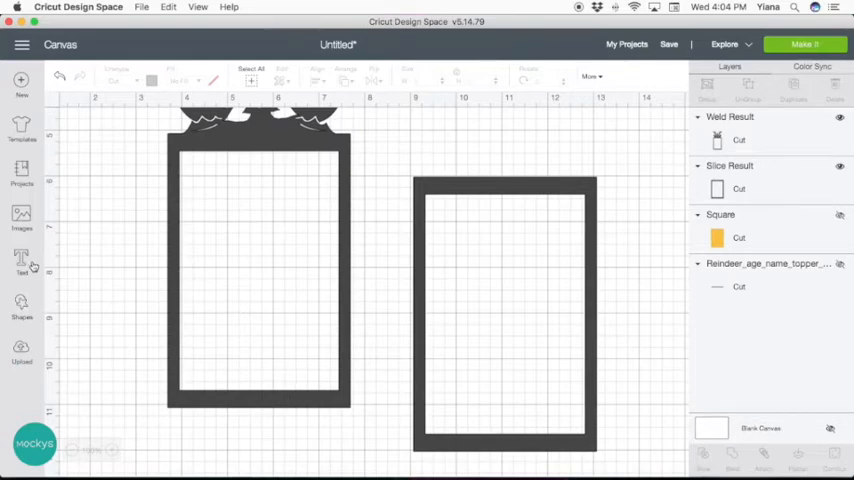
# Create a "2020" text layer set in Arial with Bold style.
pyautogui.click(20, 260)
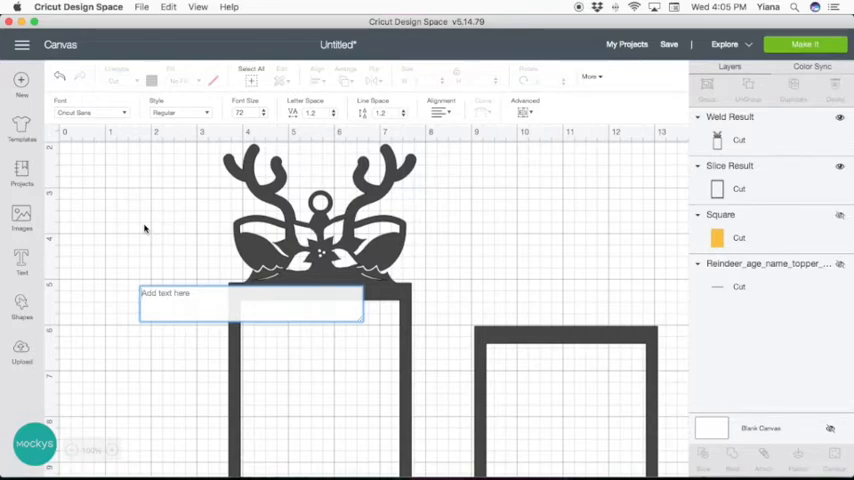
pyautogui.write('2020')
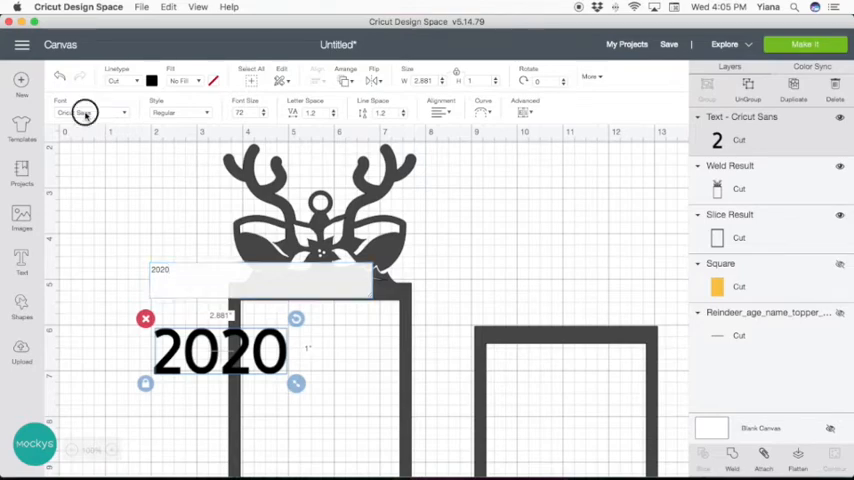
pyautogui.click(90, 112)
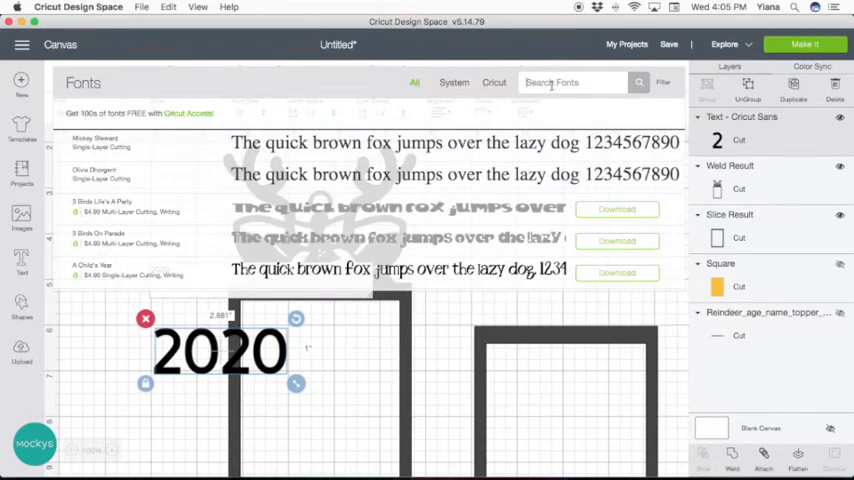
pyautogui.write('a')
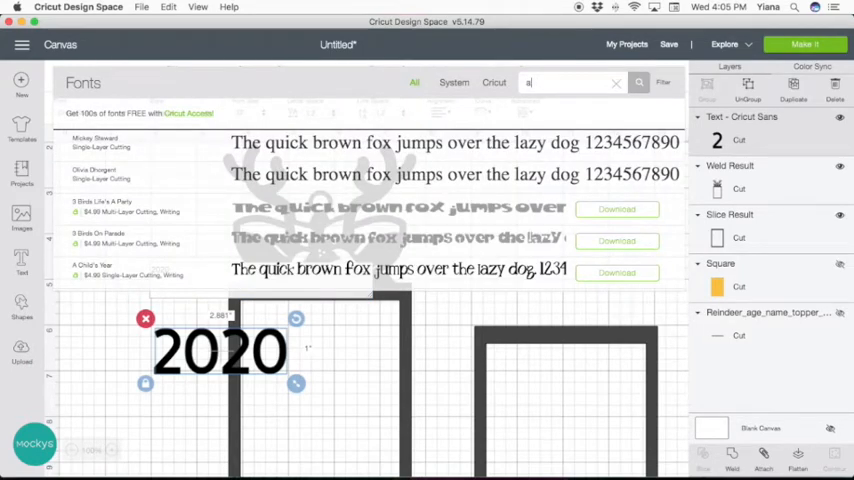
pyautogui.write('rial')
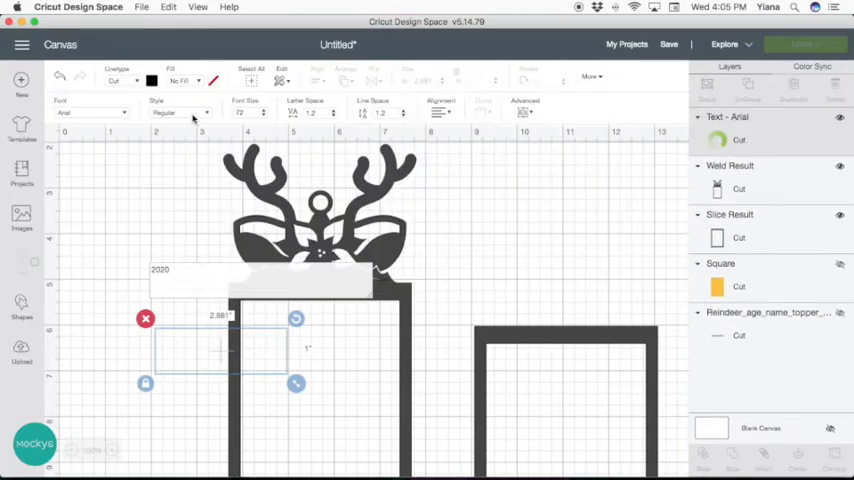
pyautogui.click(180, 112)
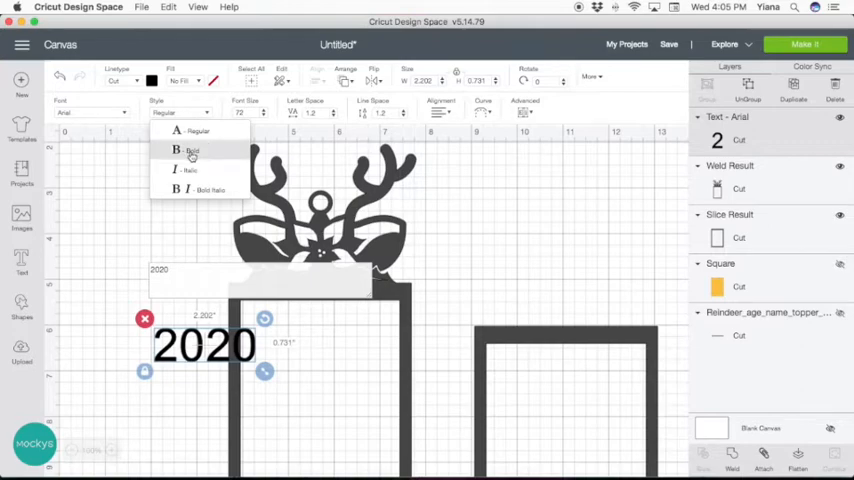
pyautogui.click(180, 150)
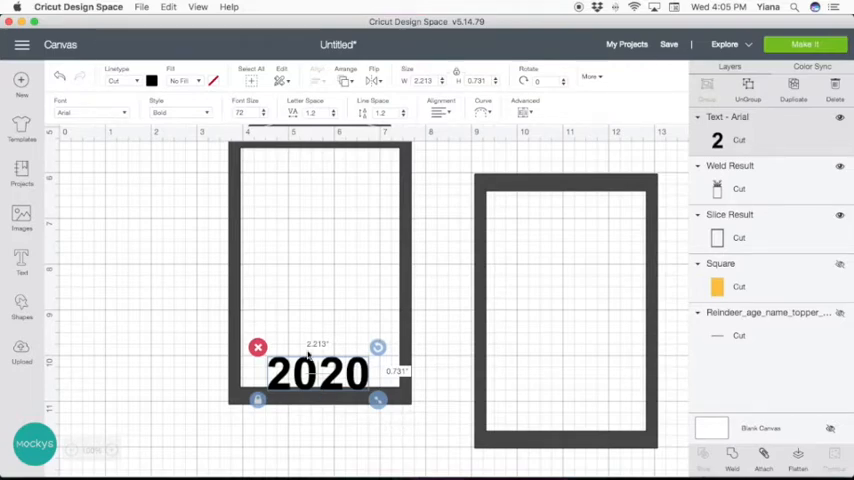
pyautogui.moveTo(428, 444)
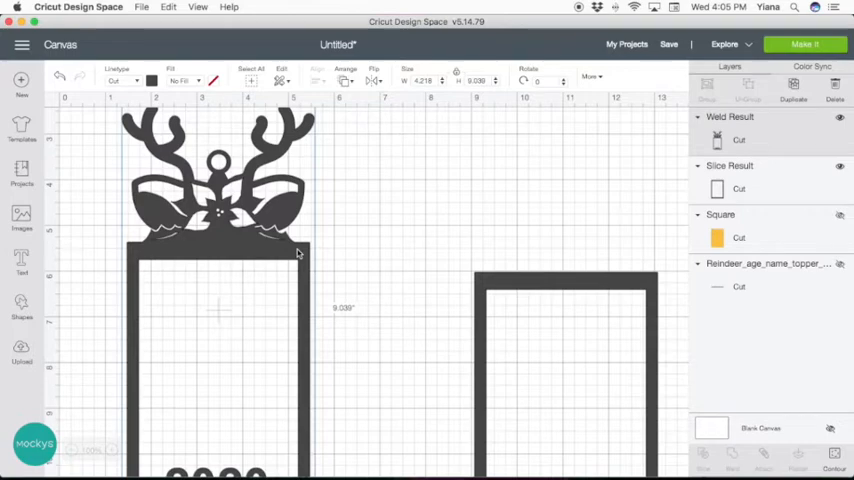
# Scroll the canvas to bring the frame's bottom border into view for placing 2020.
pyautogui.scroll(-3)
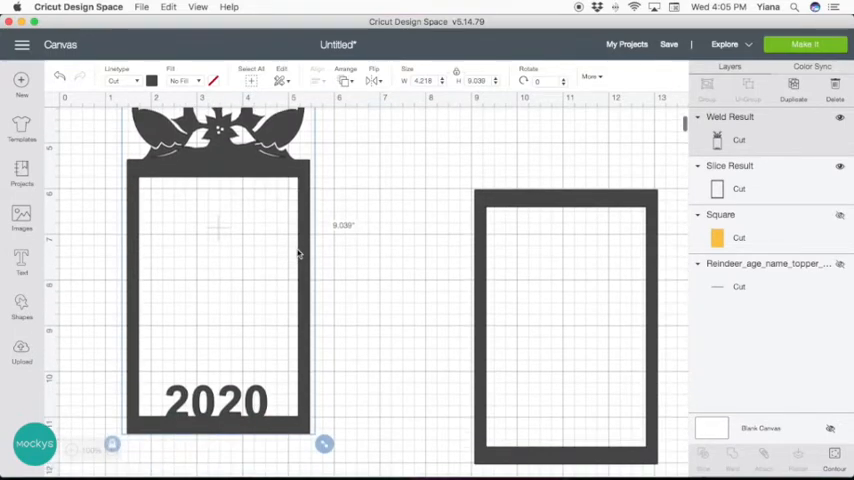
pyautogui.moveTo(356, 160)
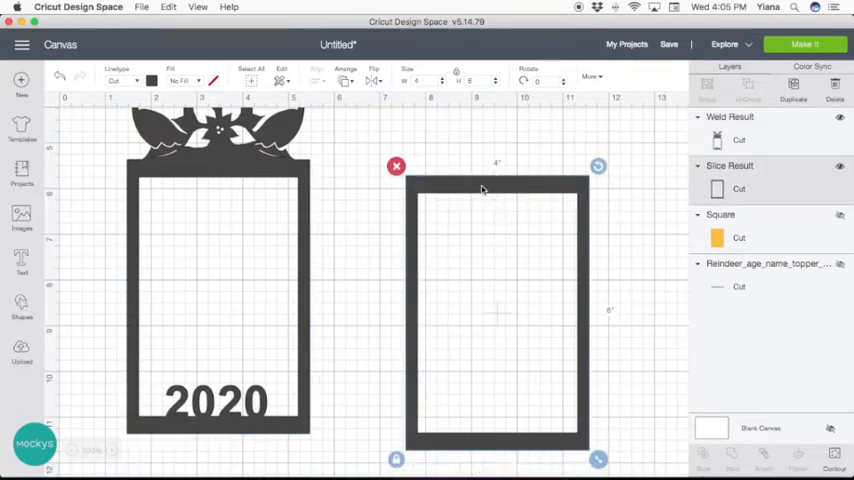
pyautogui.moveTo(652, 184)
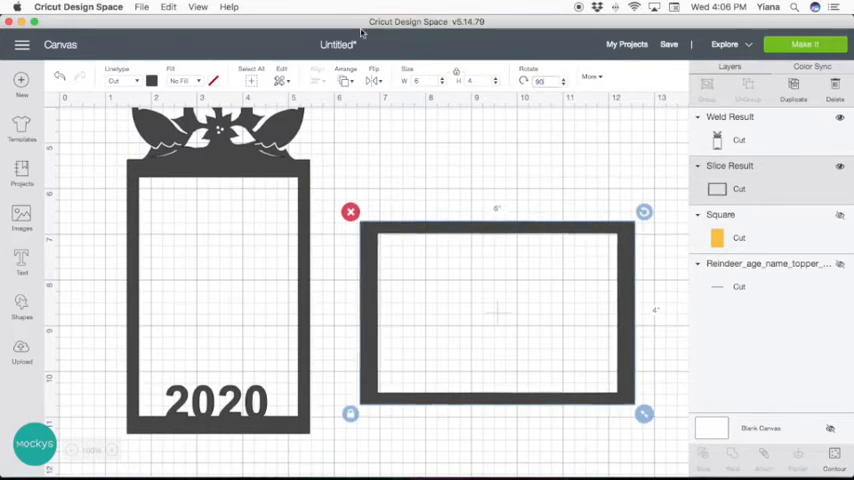
pyautogui.moveTo(458, 274)
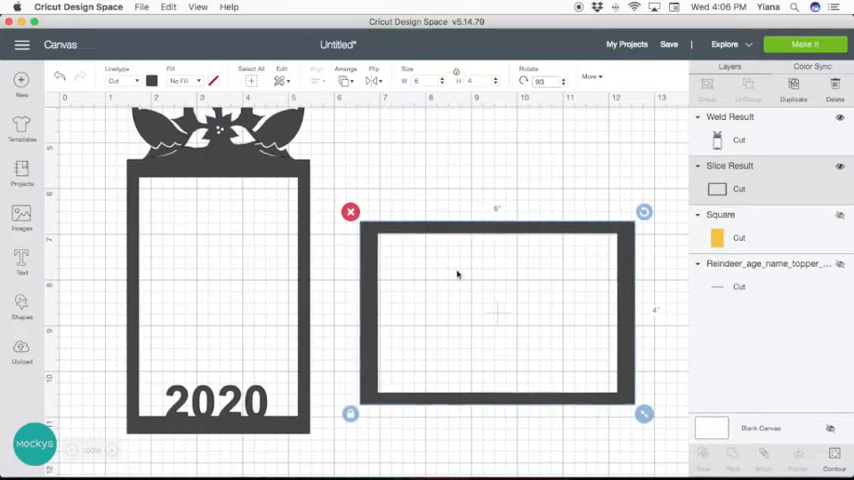
pyautogui.moveTo(420, 218)
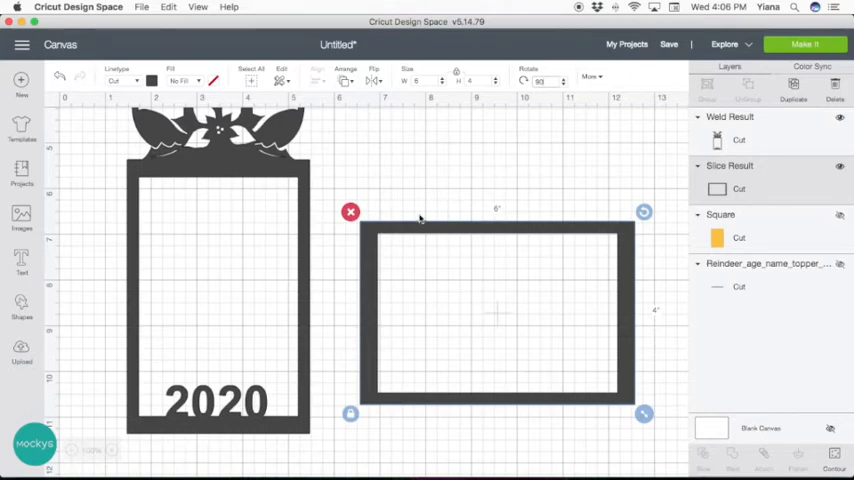
pyautogui.moveTo(102, 298)
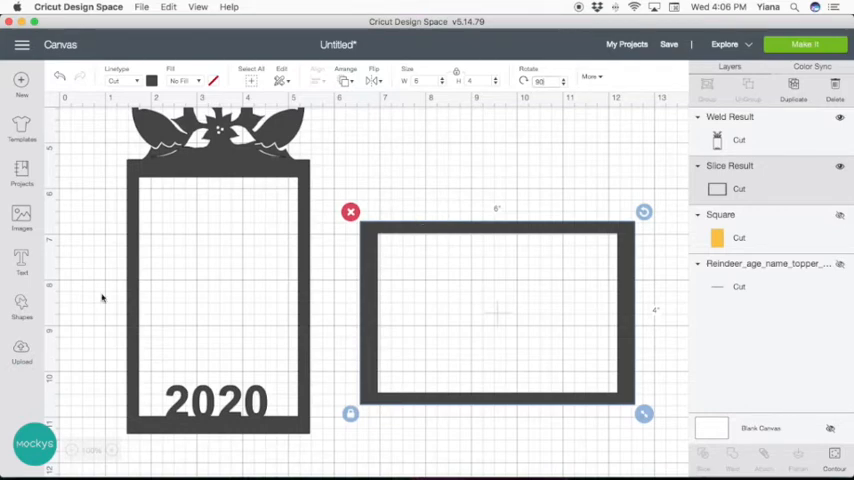
# Upload the Unicorn name topper SVG from the computer and insert it onto the canvas.
pyautogui.click(20, 356)
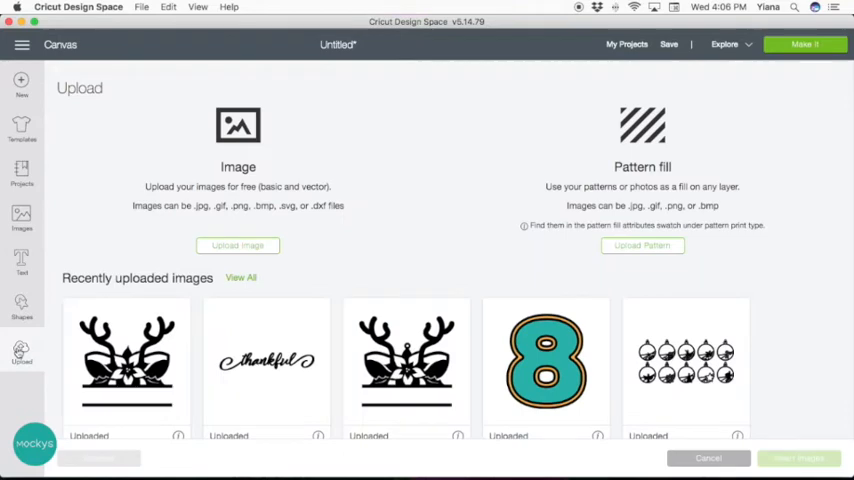
pyautogui.click(238, 244)
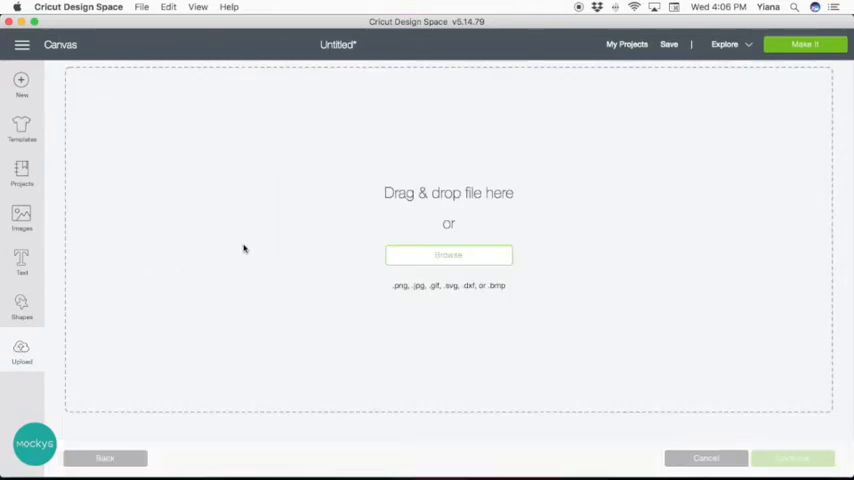
pyautogui.click(448, 254)
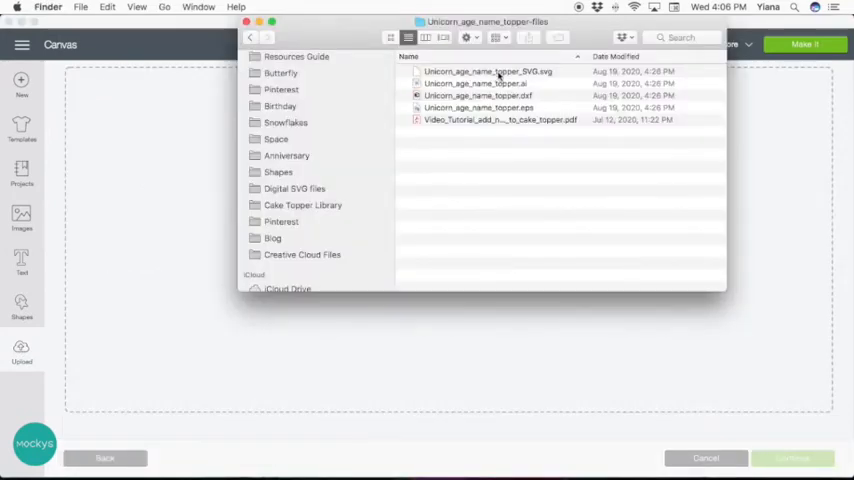
pyautogui.click(488, 72)
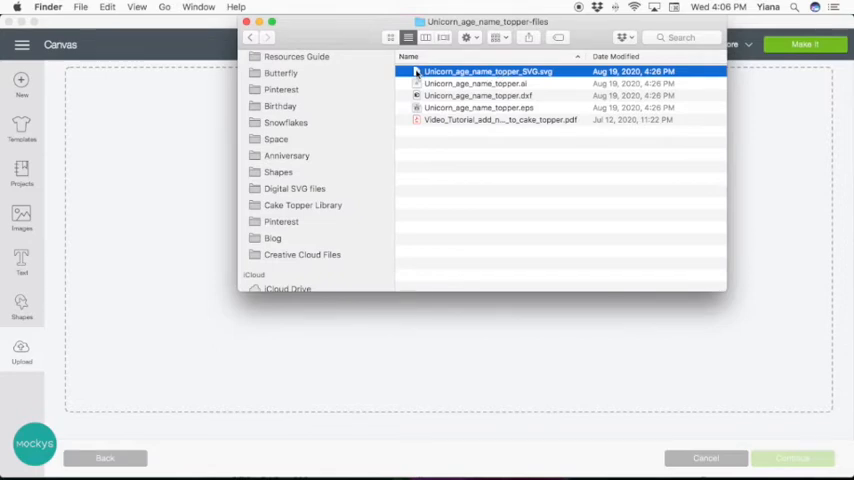
pyautogui.doubleClick(488, 72)
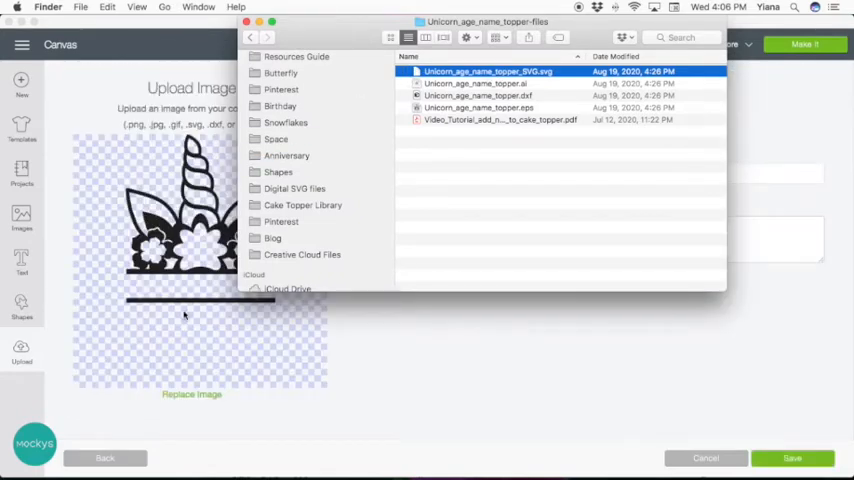
pyautogui.click(792, 458)
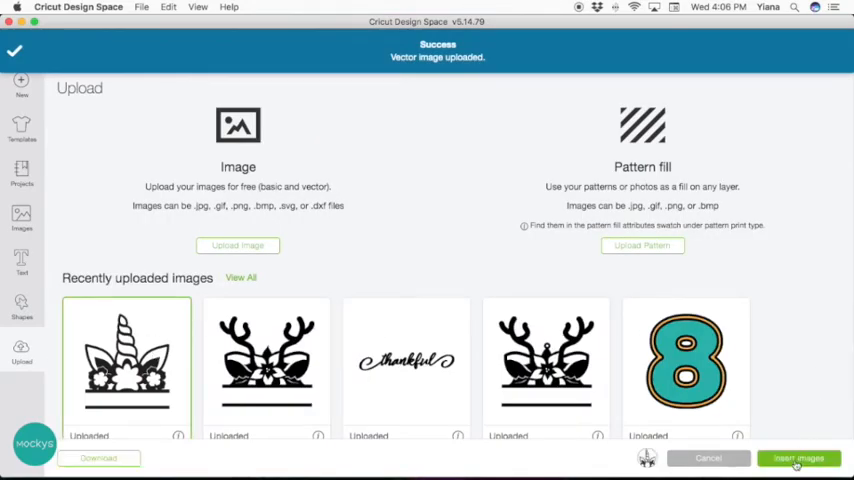
pyautogui.click(798, 458)
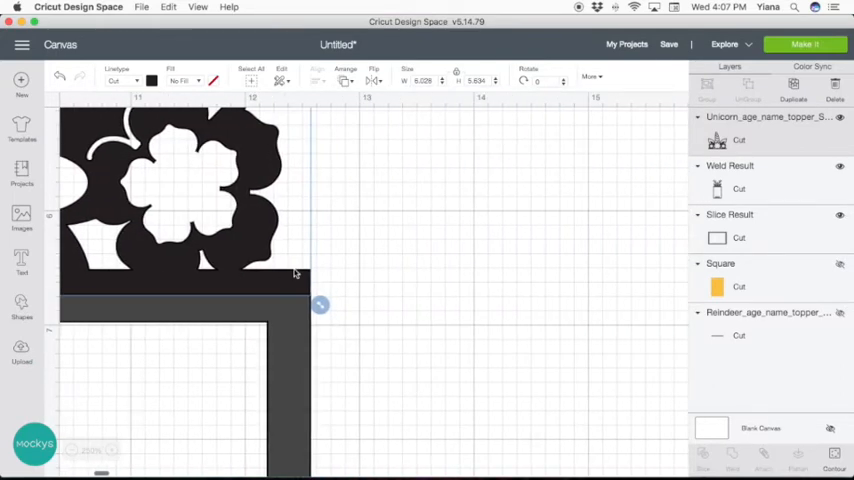
pyautogui.moveTo(348, 368)
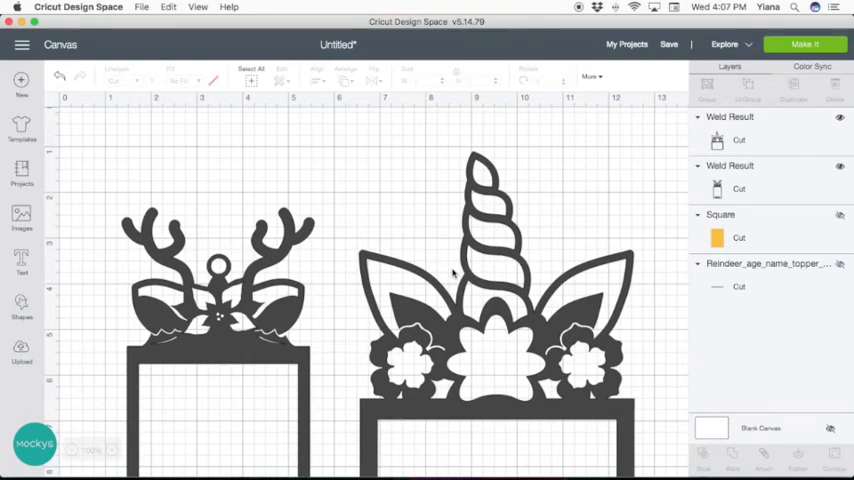
pyautogui.scroll(-3)
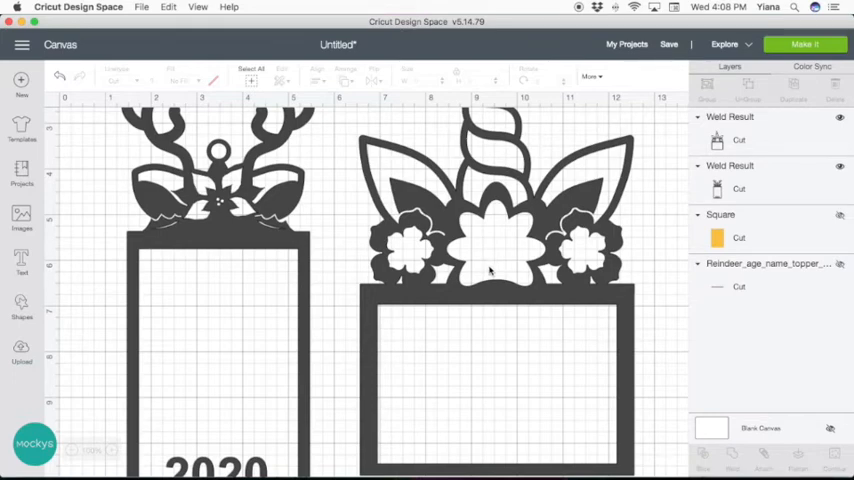
pyautogui.moveTo(118, 336)
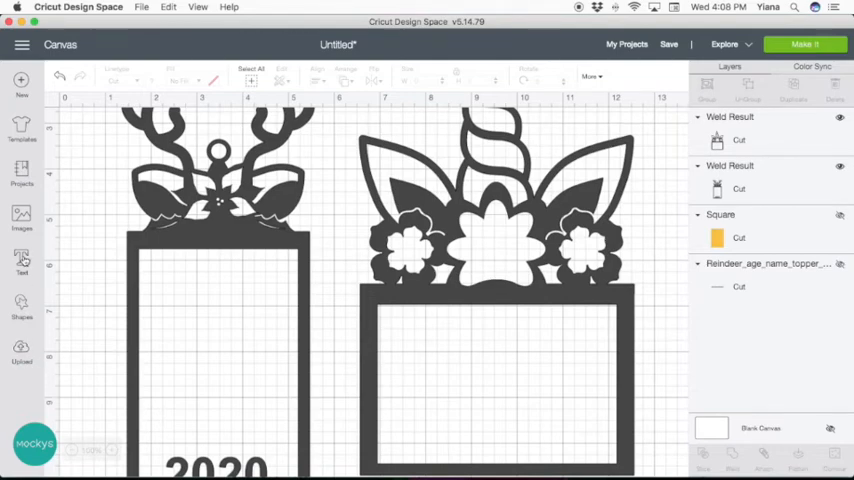
pyautogui.click(20, 262)
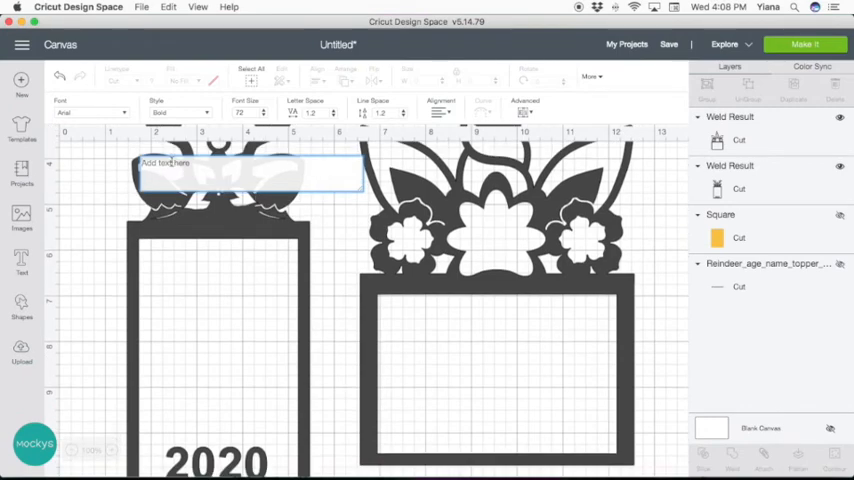
# Add a letter S, move it onto the unicorn's centre flower and enlarge it to fill.
pyautogui.write('S')
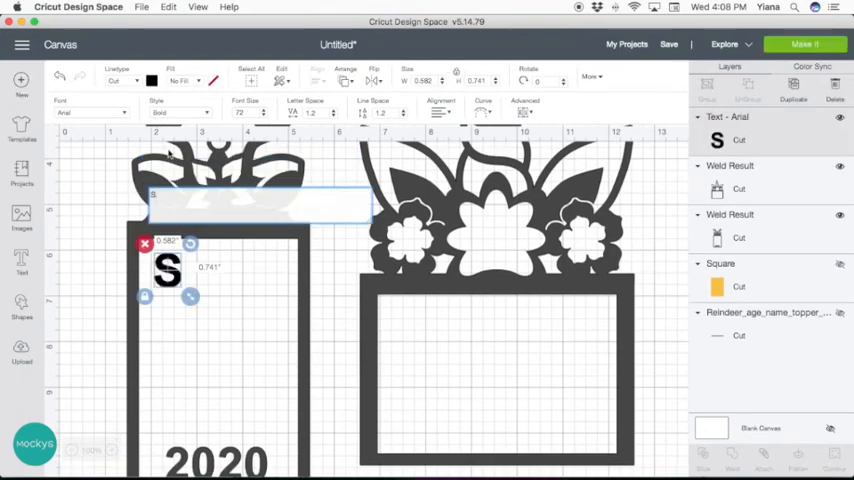
pyautogui.moveTo(164, 272); pyautogui.dragTo(524, 264)
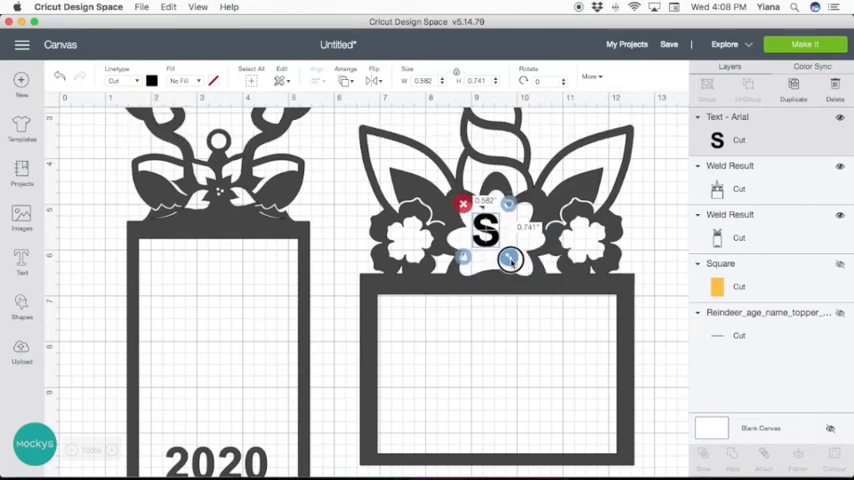
pyautogui.moveTo(510, 260); pyautogui.dragTo(510, 276)
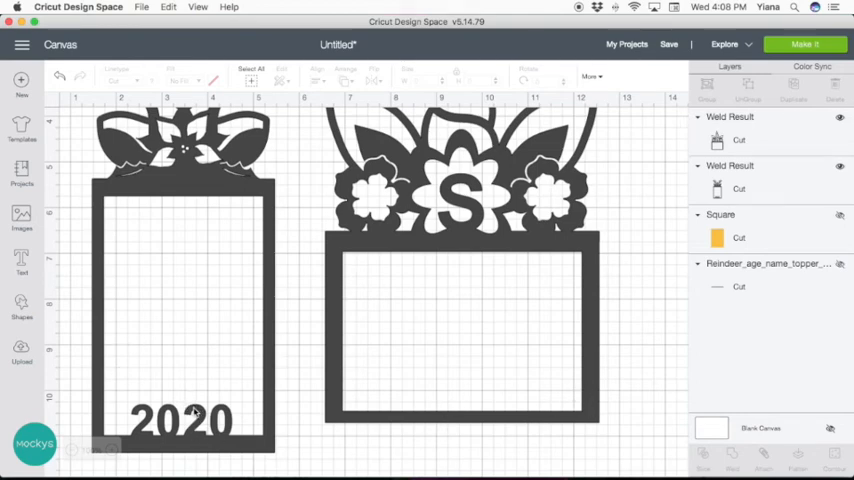
pyautogui.moveTo(518, 420)
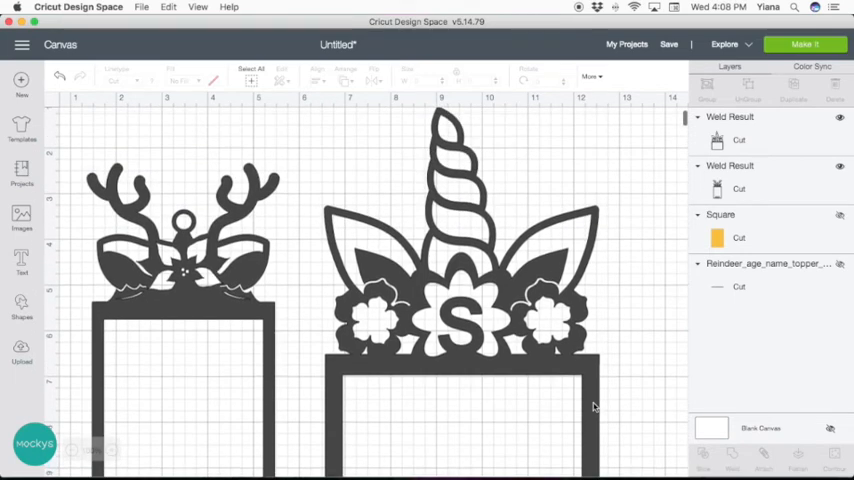
pyautogui.moveTo(476, 264)
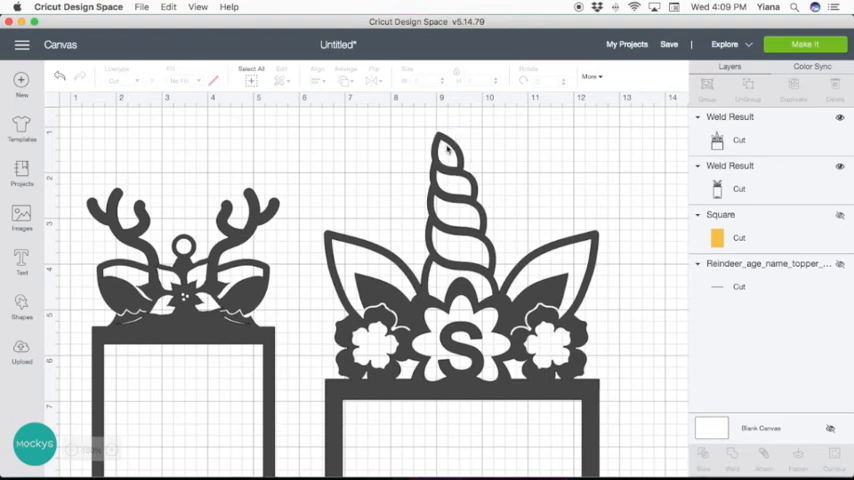
pyautogui.click(460, 280)
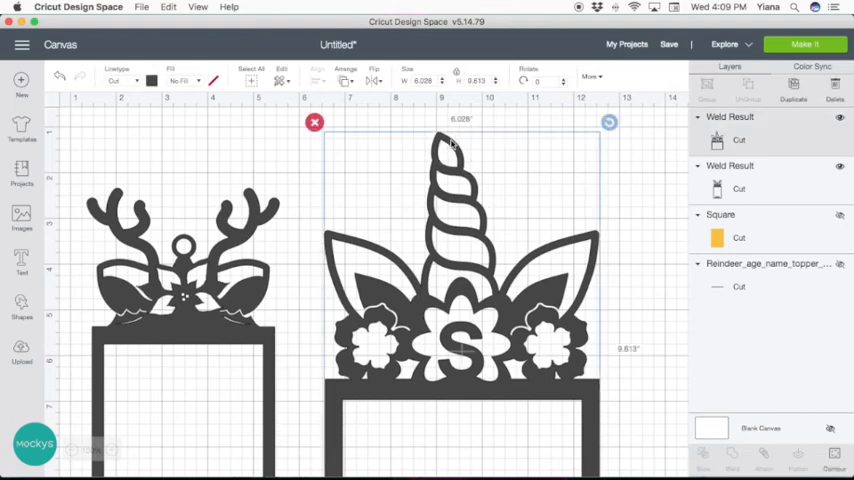
pyautogui.moveTo(404, 108)
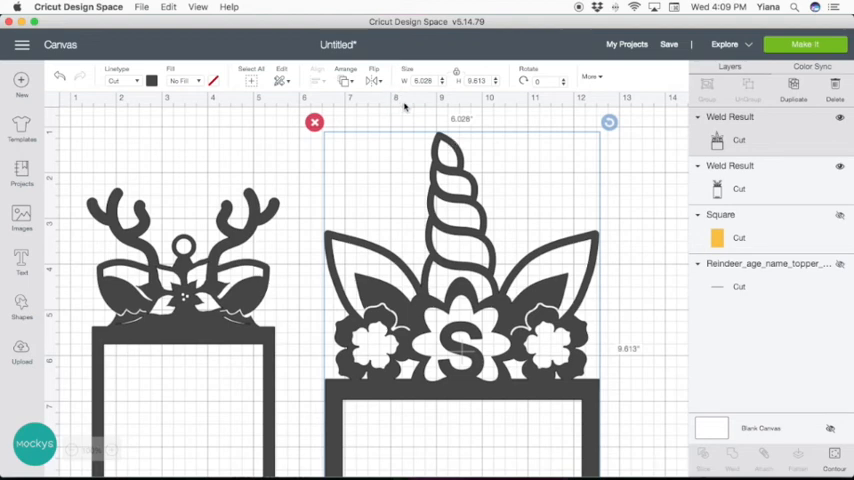
pyautogui.moveTo(458, 248)
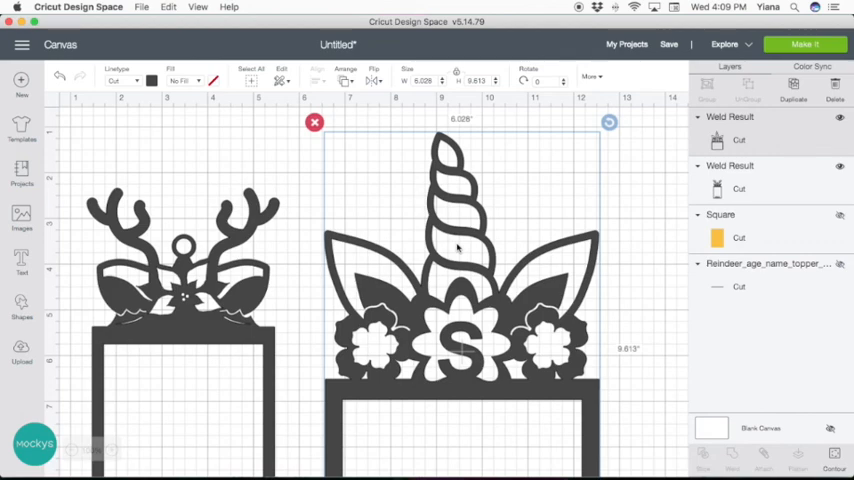
pyautogui.scroll(-3)
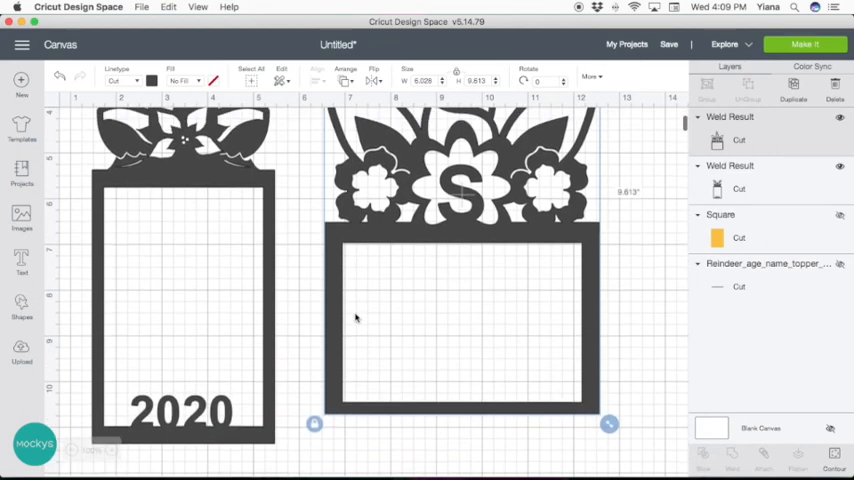